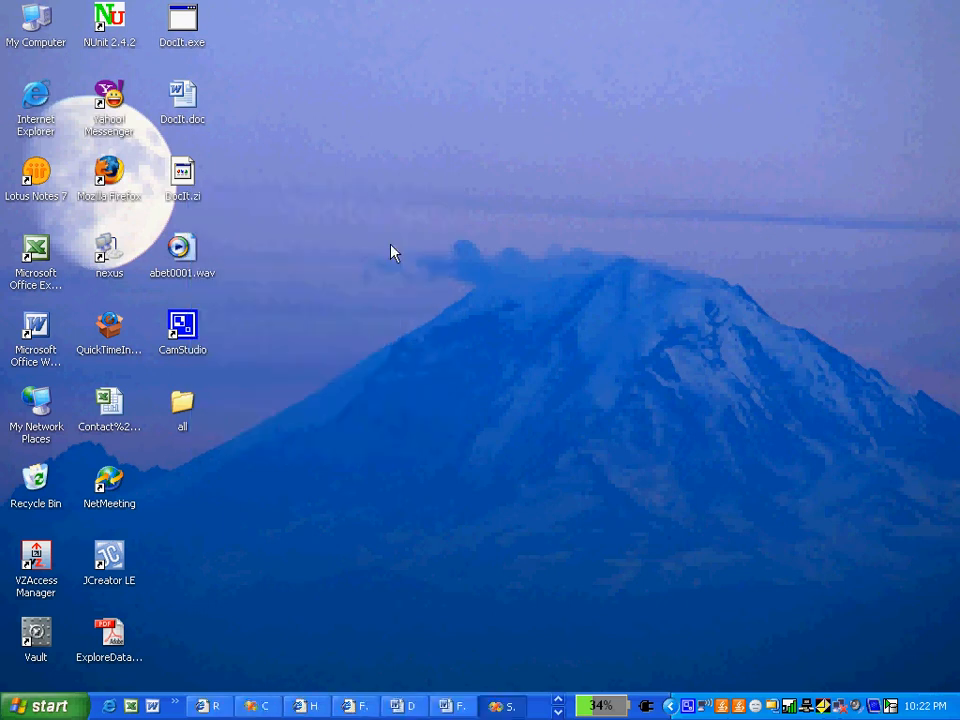
mouse_move(436, 548)
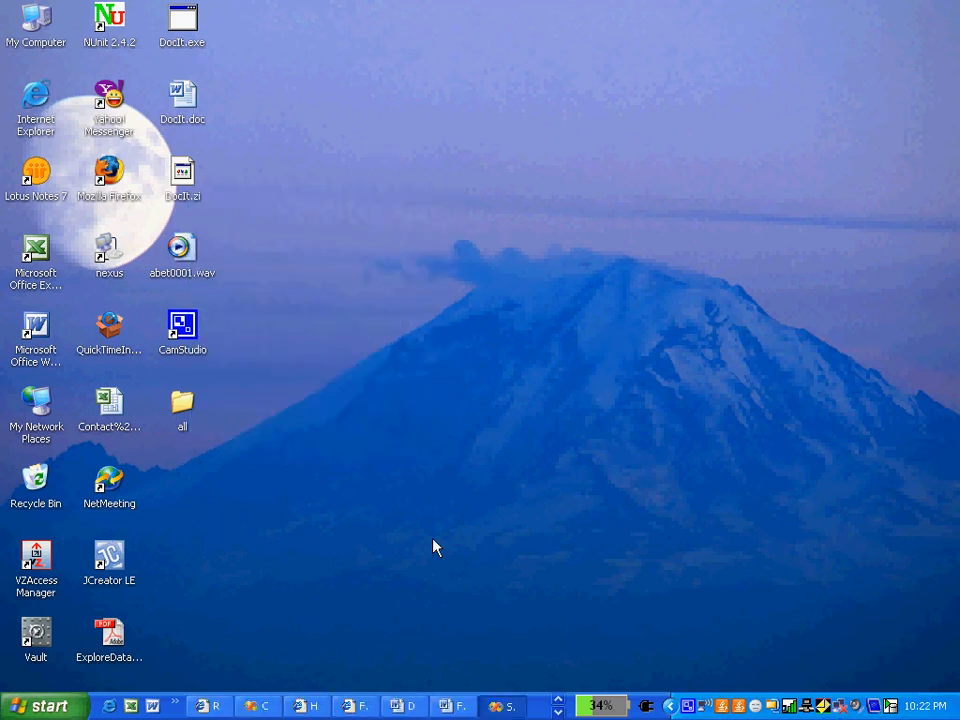
mouse_move(504, 708)
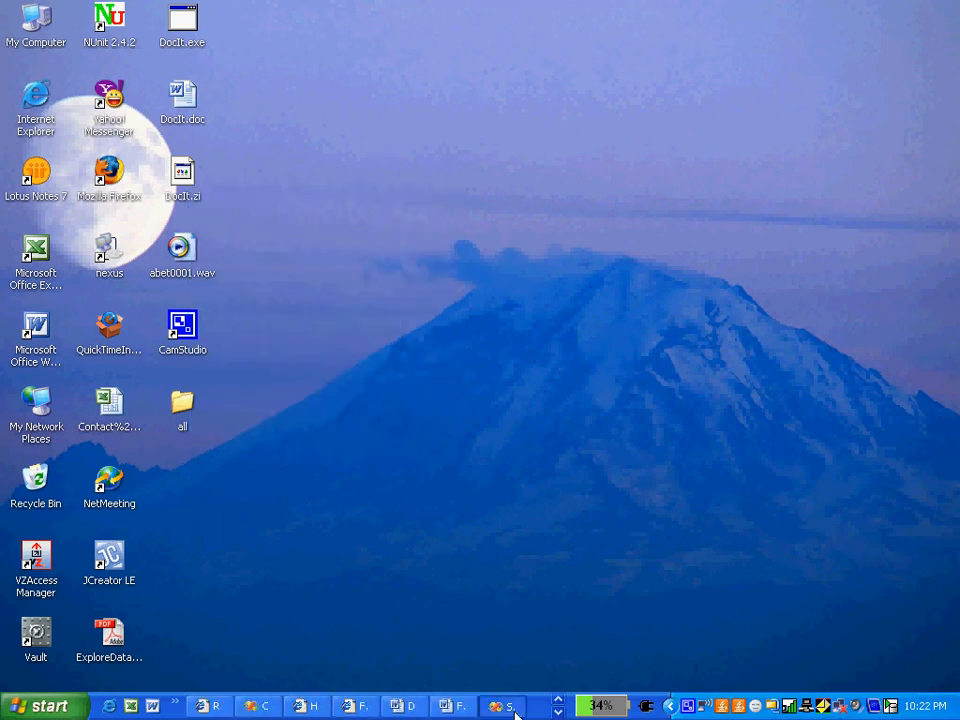
Step: Switch to the STL_1 project and change _tmain(...) into a parameterless main()
click(500, 706)
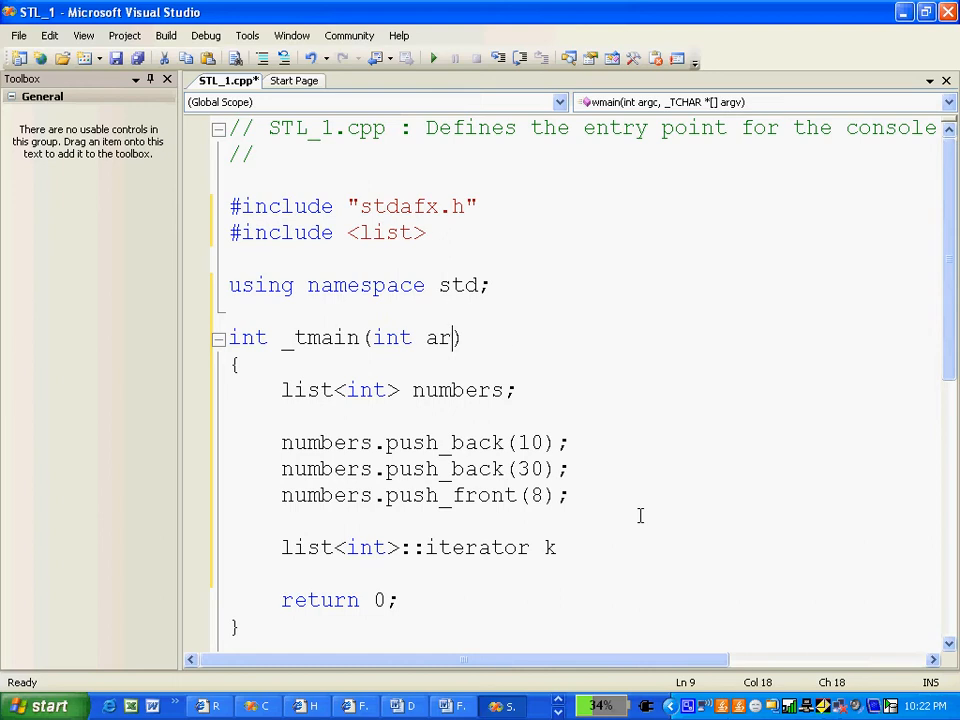
key(BackSpace)
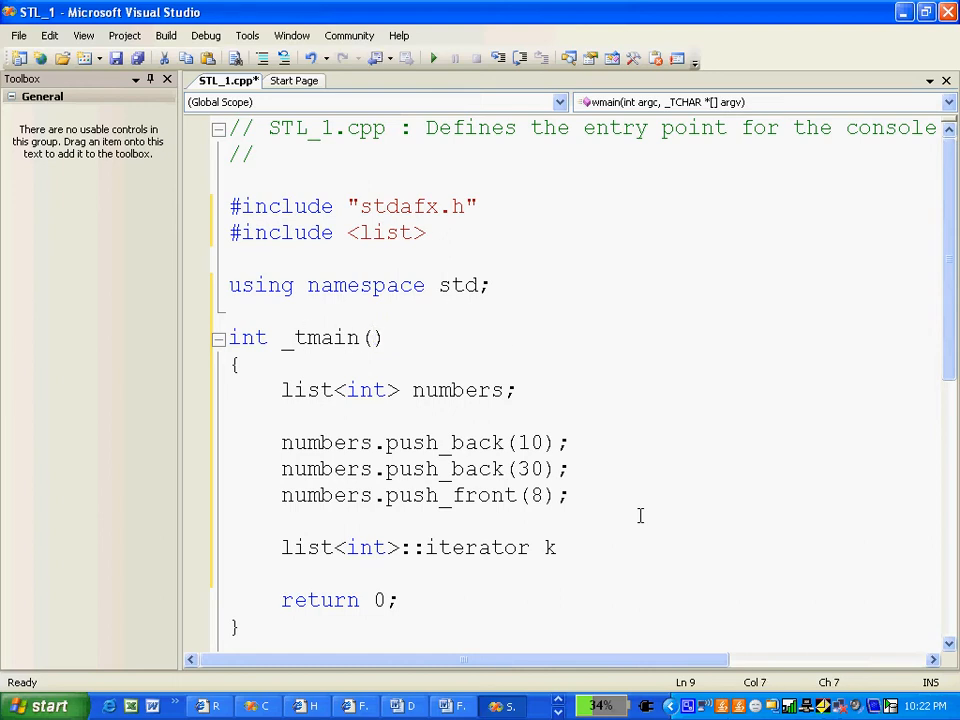
text(main)
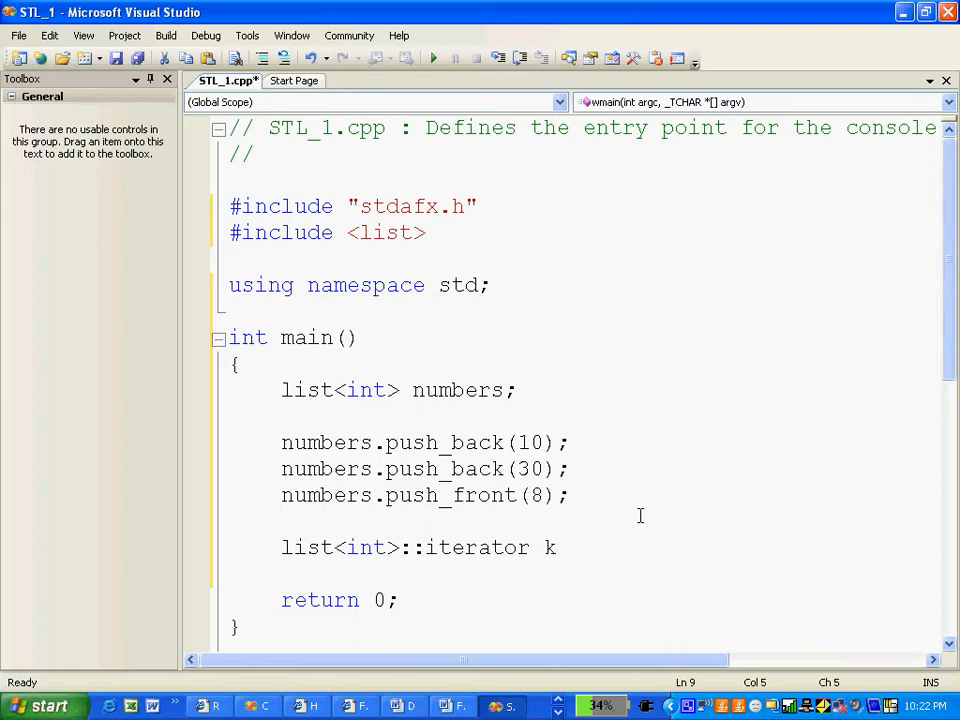
click(264, 232)
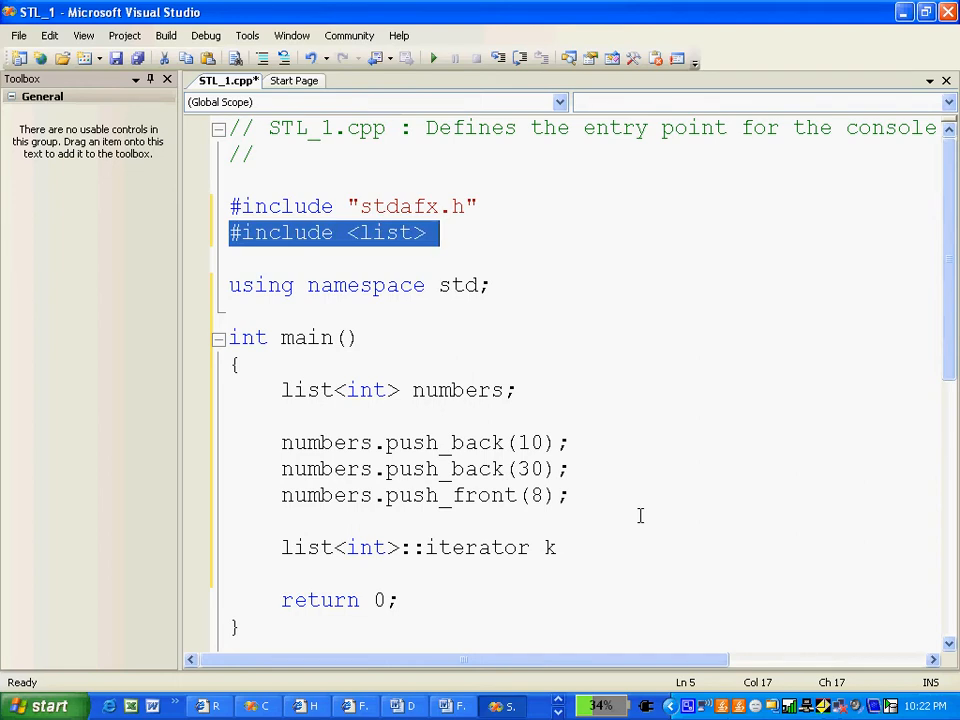
Step: Append the comment //Generic List to the #include <list> line and select parts of list<int> numbers
text(//Ge)
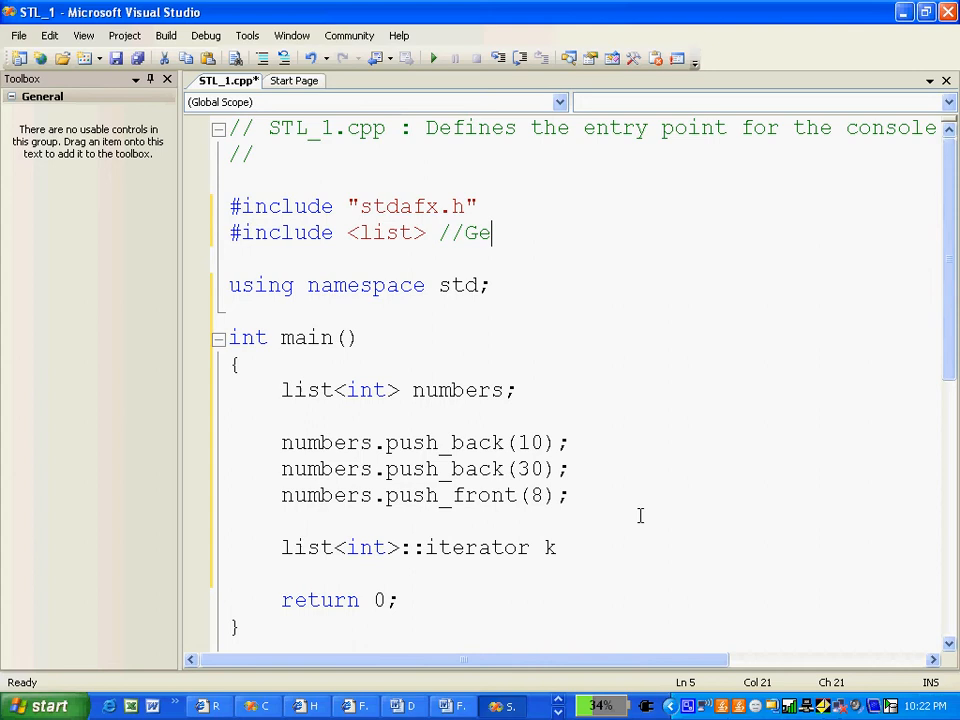
text(neric LK)
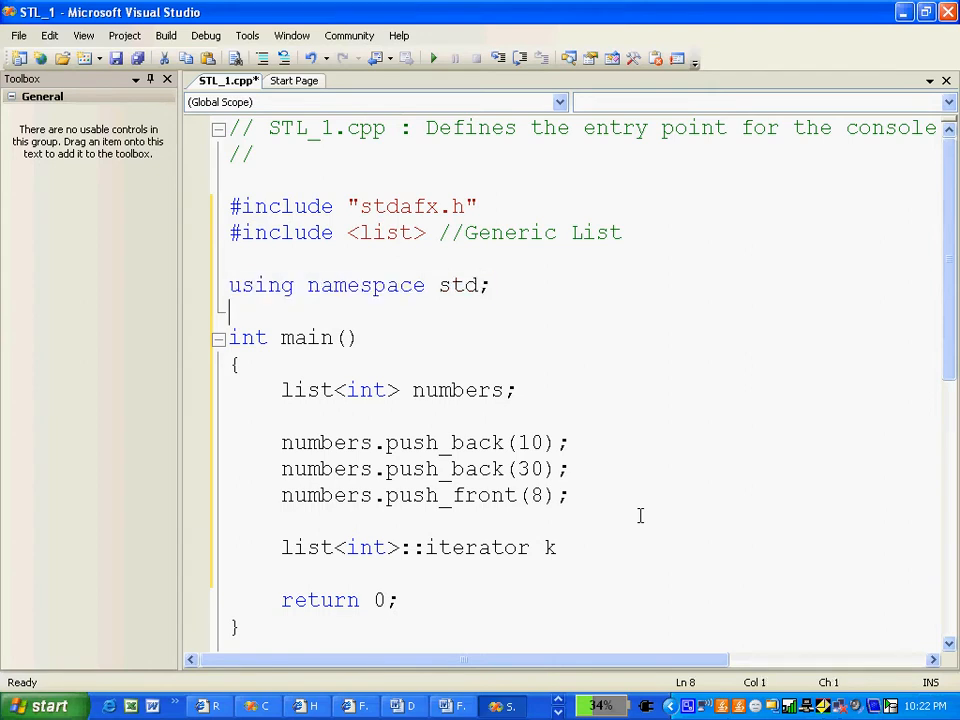
click(488, 390)
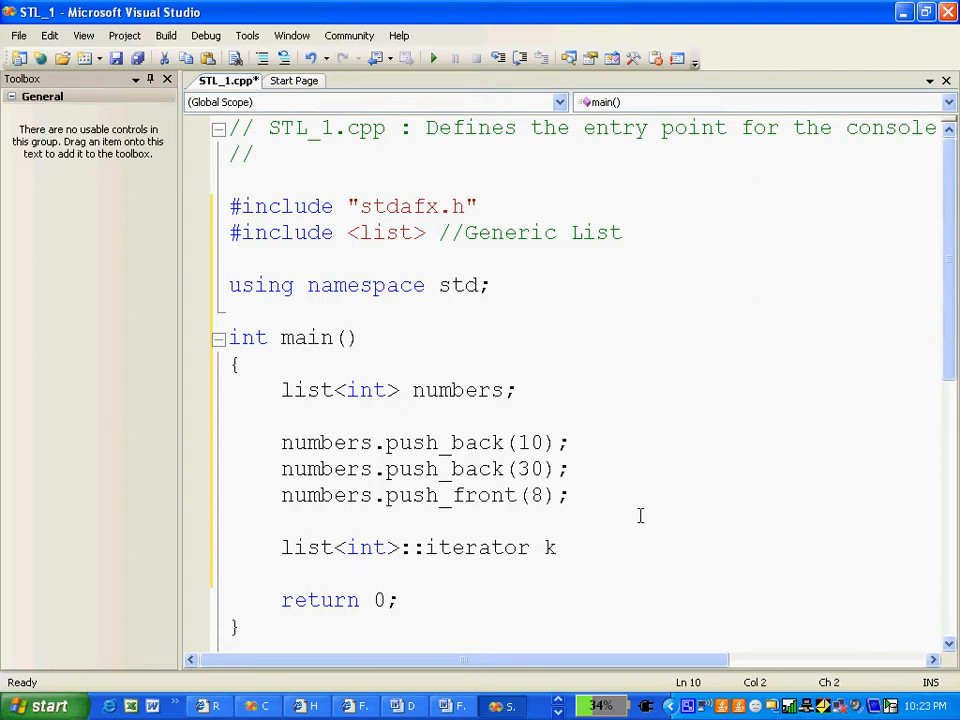
click(344, 390)
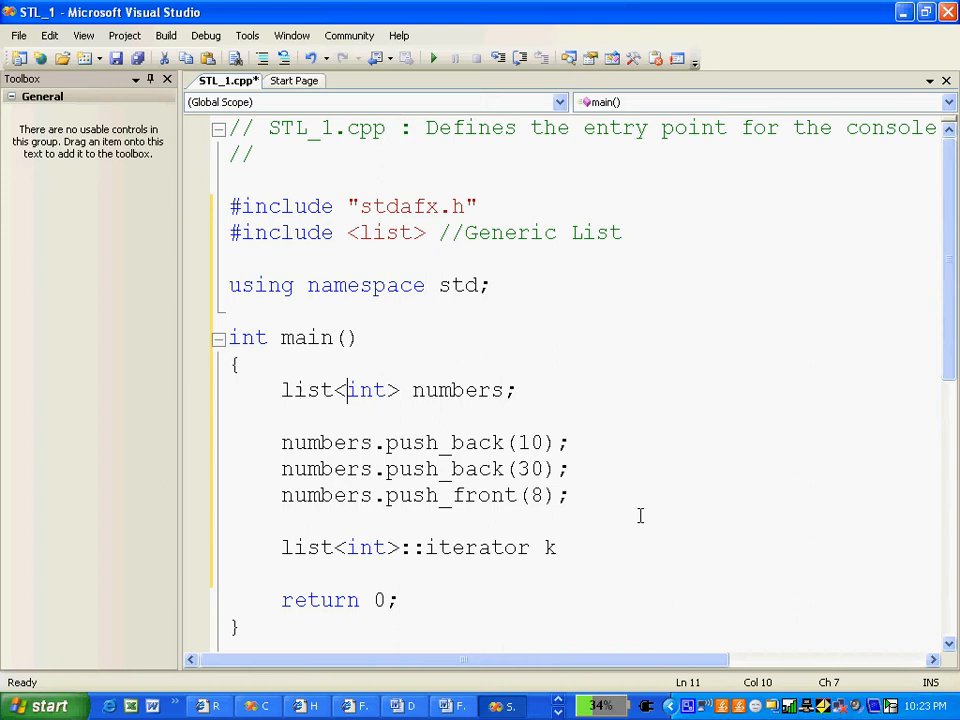
double_click(308, 388)
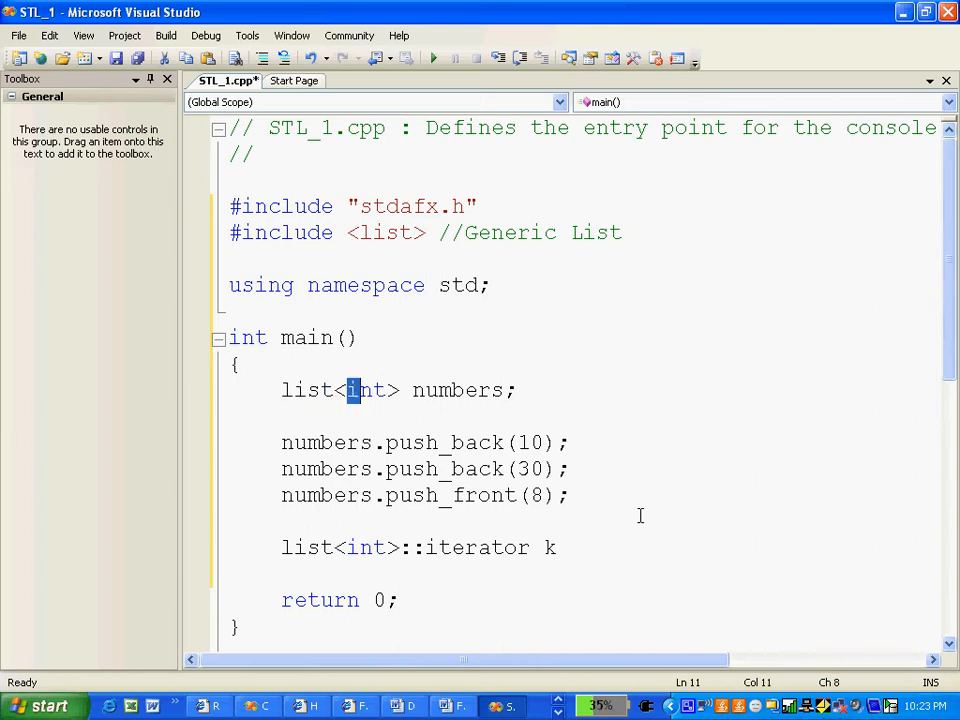
double_click(366, 390)
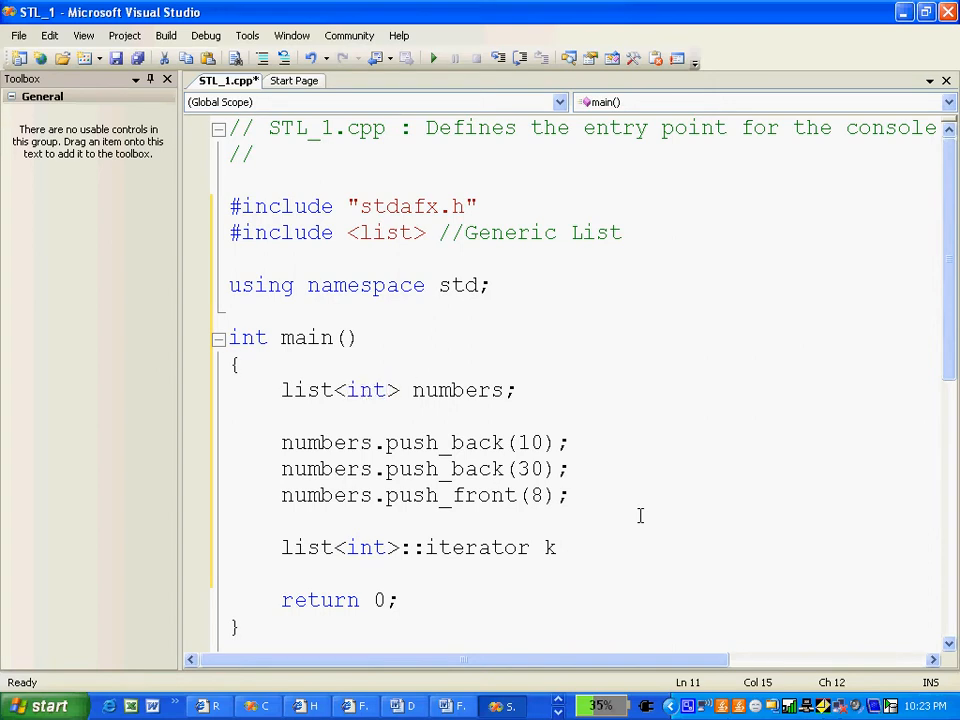
Step: Write the syntax comment //list<data_type> name; above the list<int> numbers declaration
text(/)
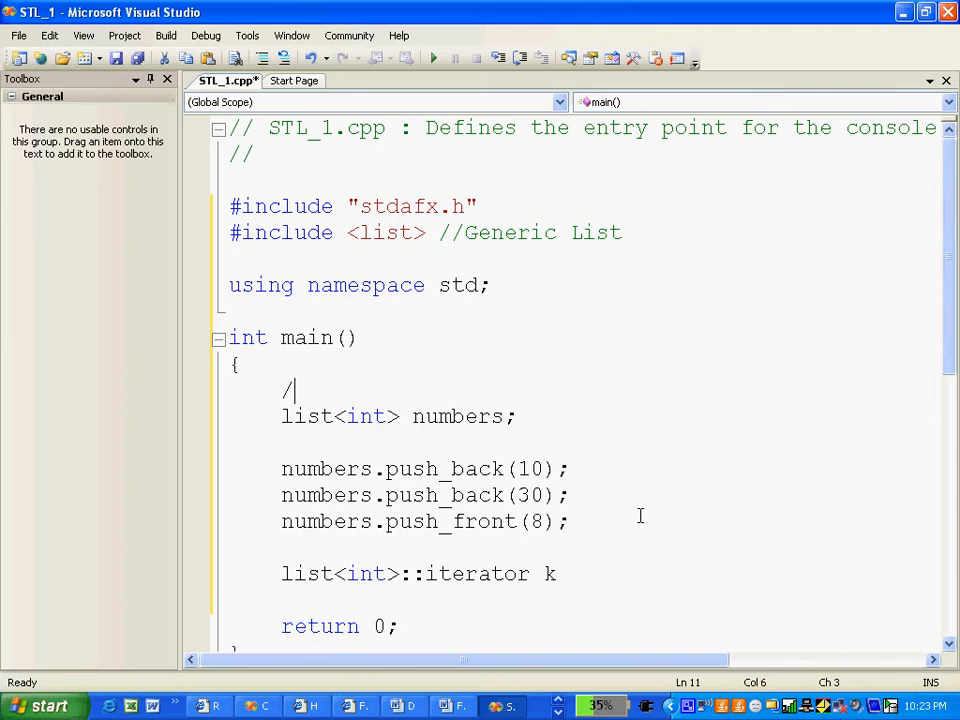
text(/list<)
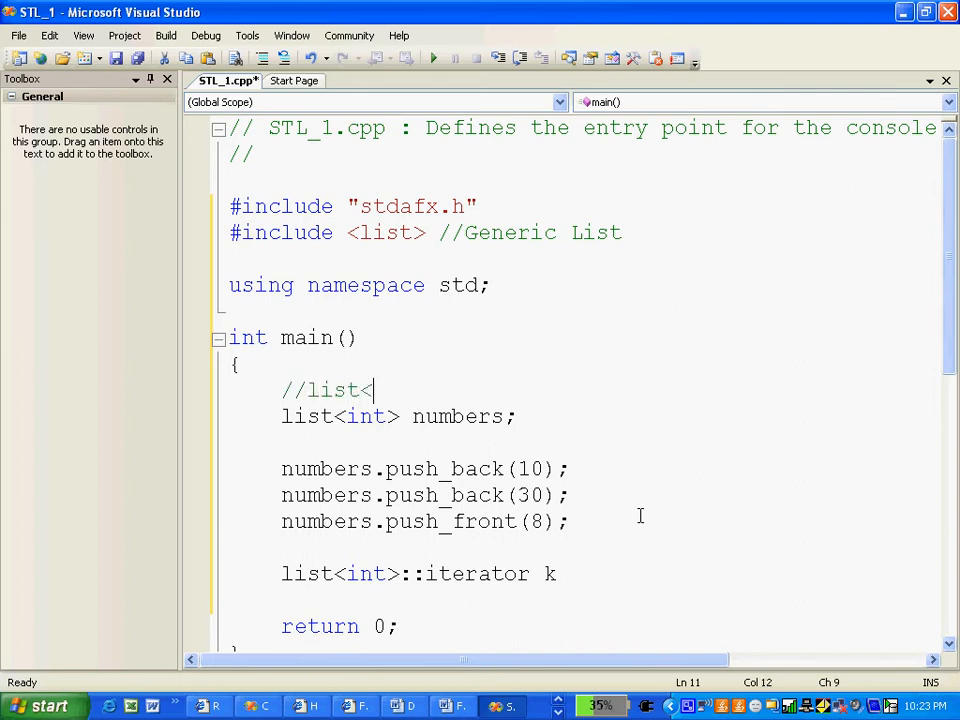
text(data_ty)
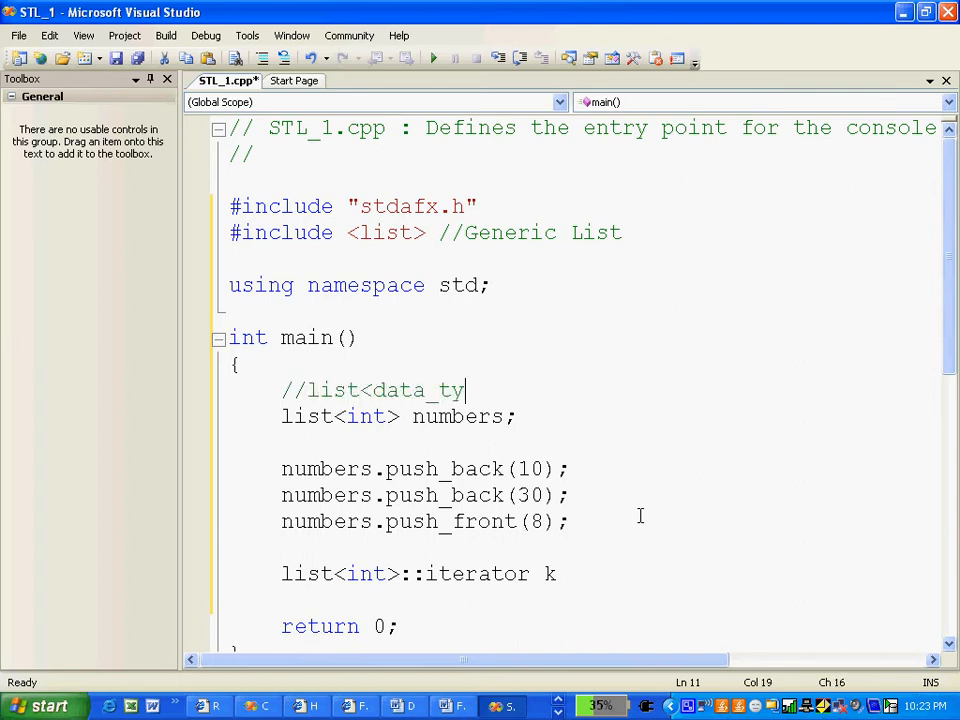
text(pe>)
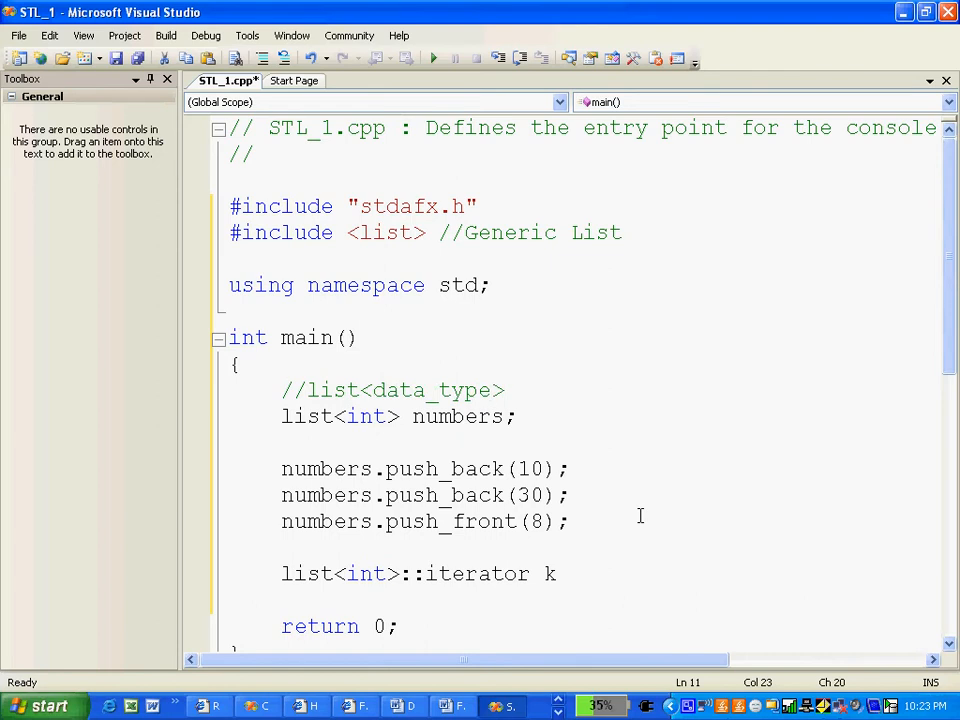
text(name)
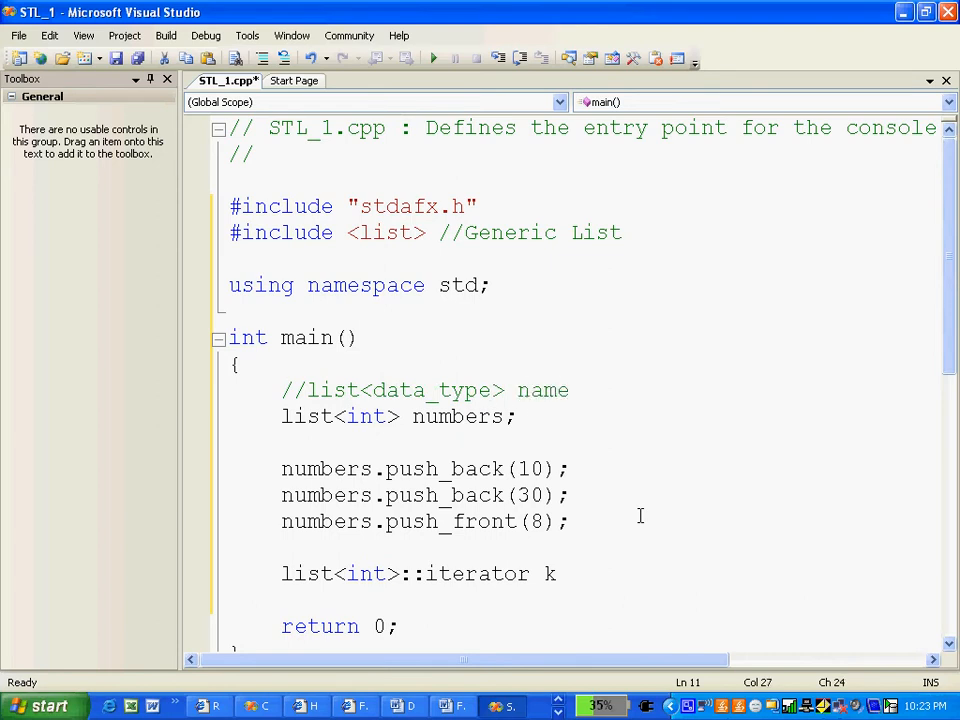
text(;)
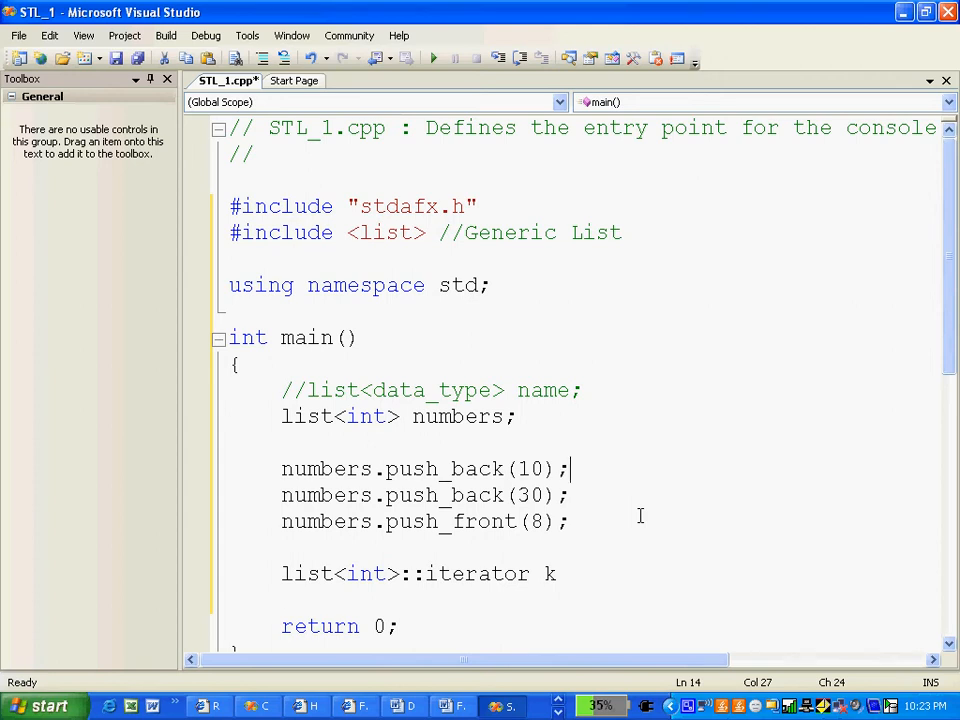
Step: Comment the first push_back as adding an entry to the back of the list
text(//A)
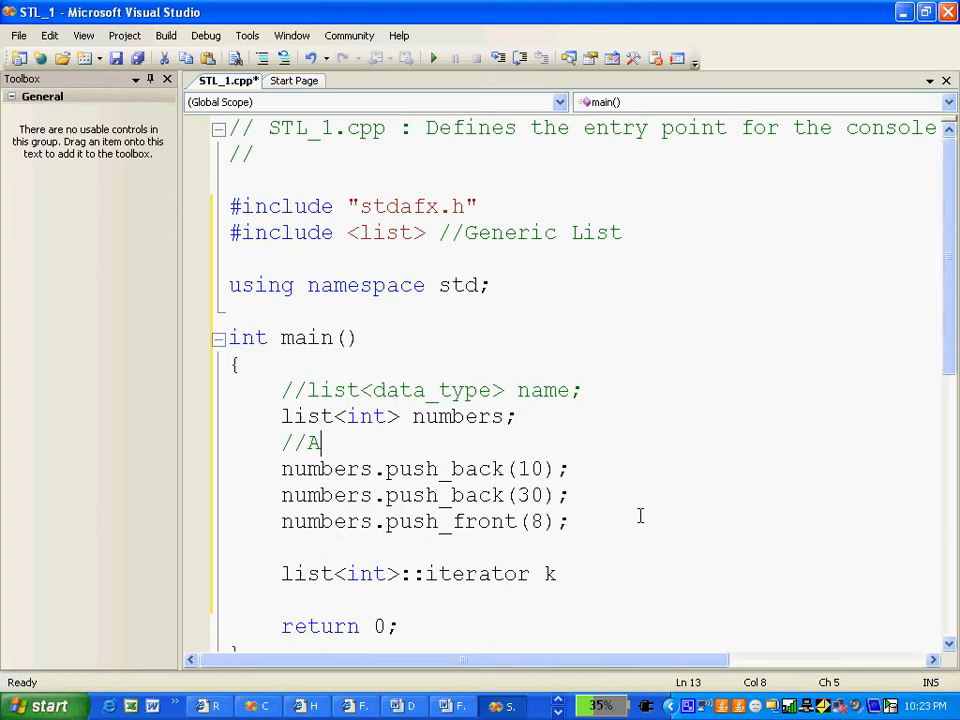
text(dds an)
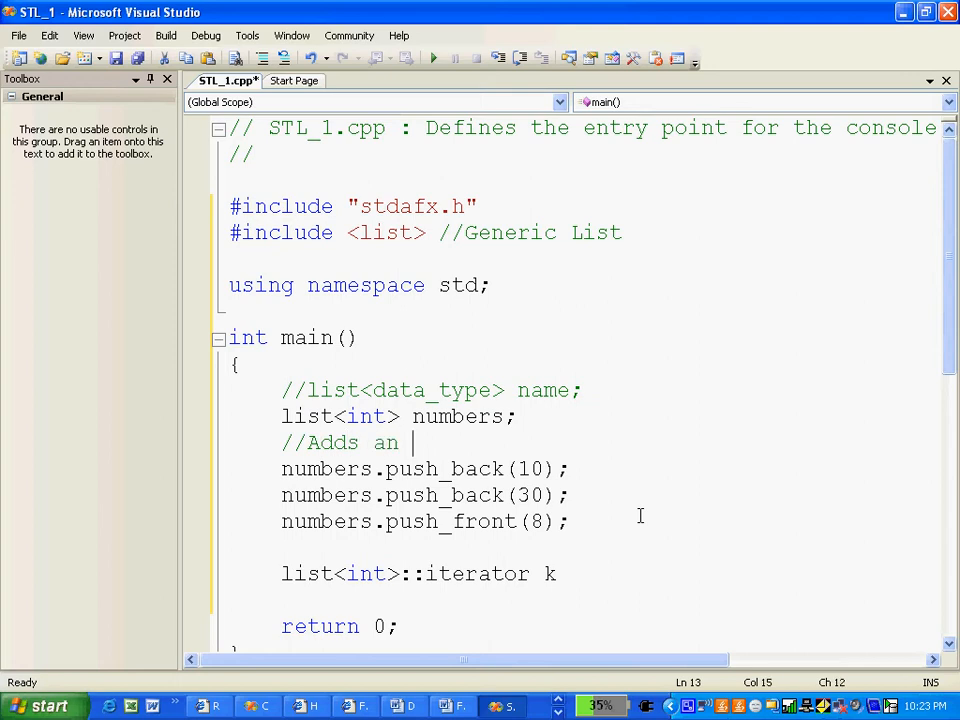
text(entry)
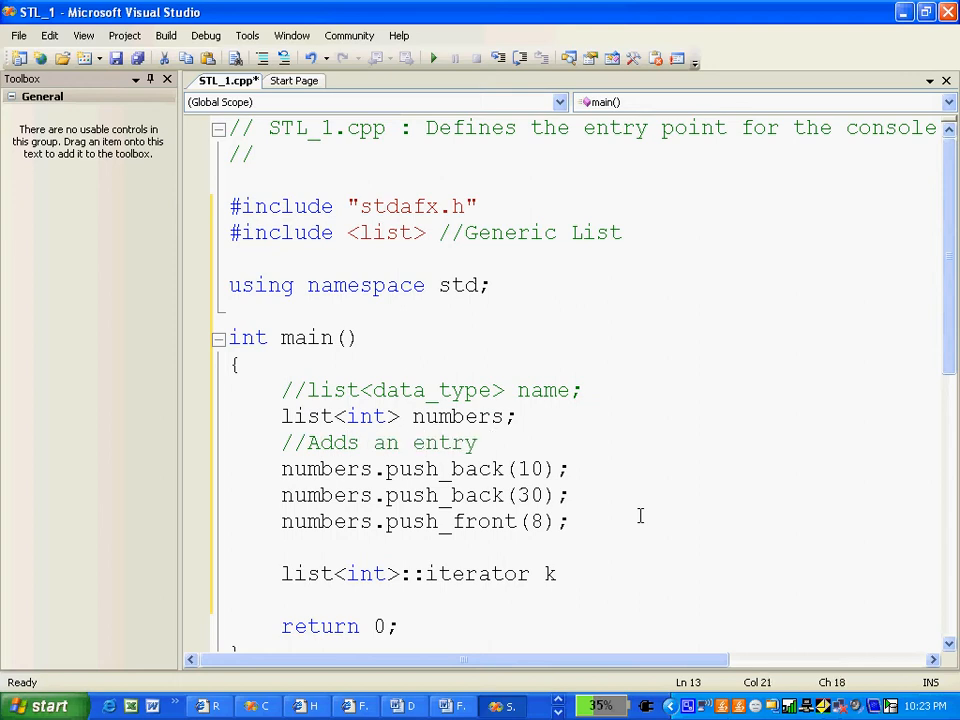
text(1o)
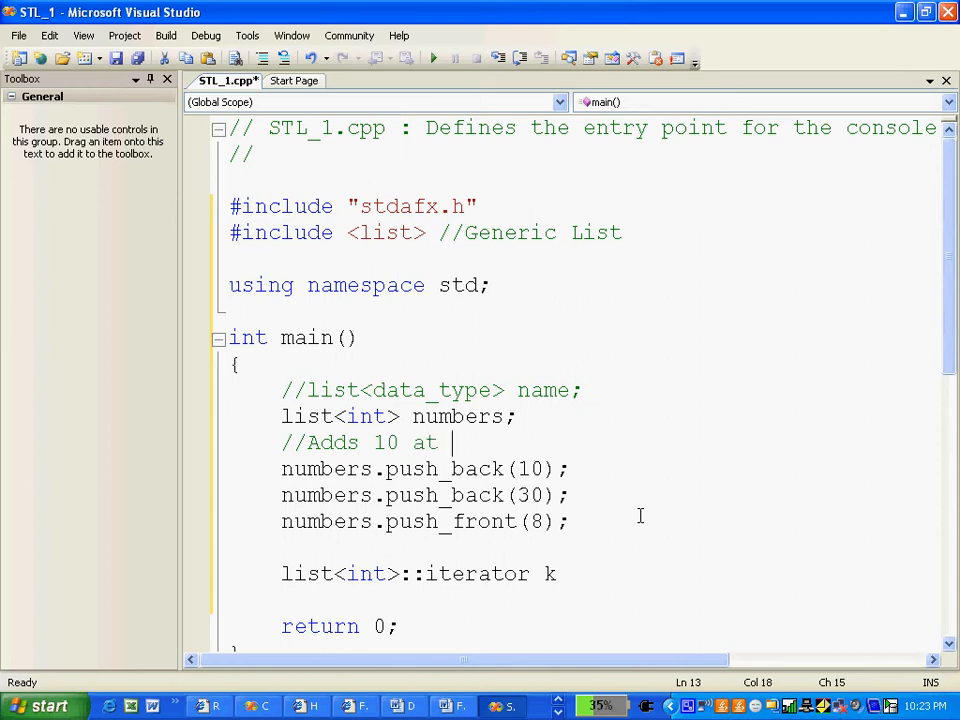
text(the back of the list)
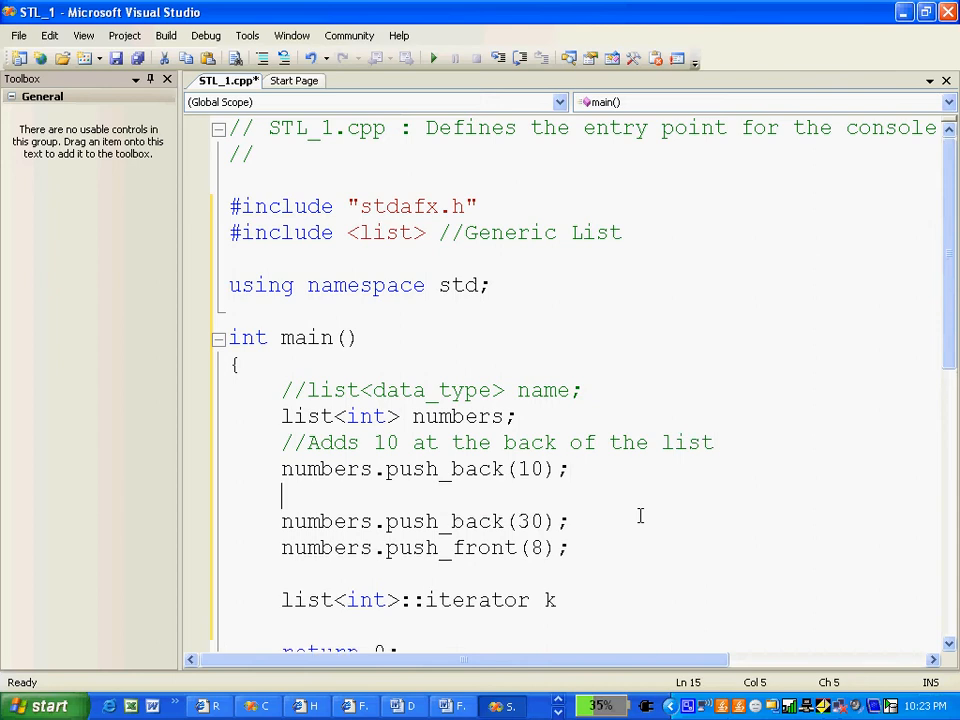
Step: Comment push_back(30) as '//Adds 30 after 10' and push_front(8) as '//Add 8 at the front'
text(//Adds)
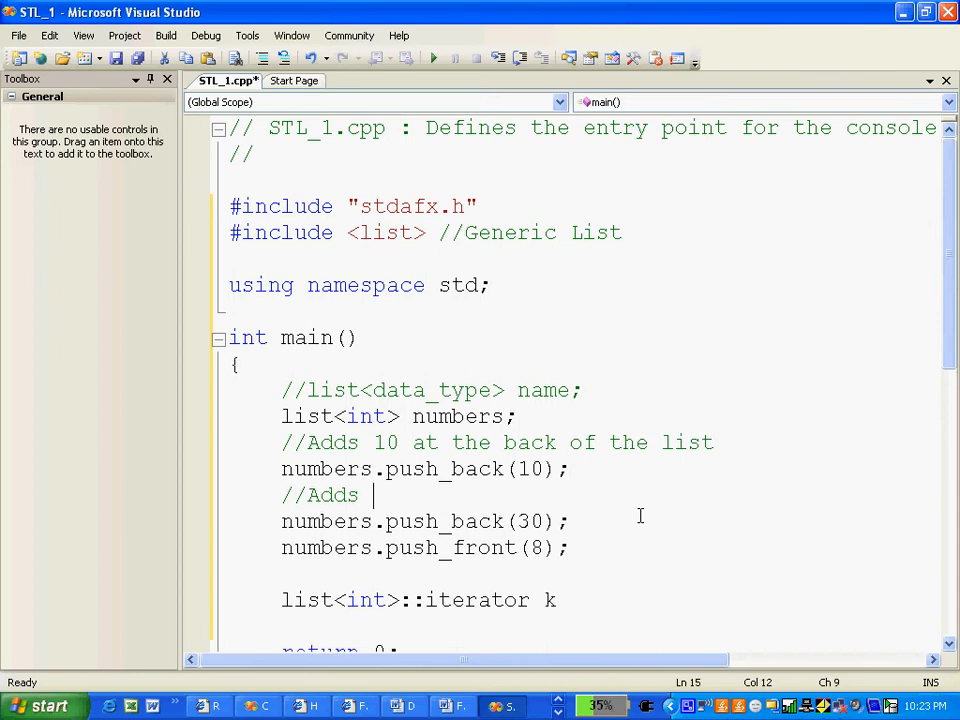
text(30)
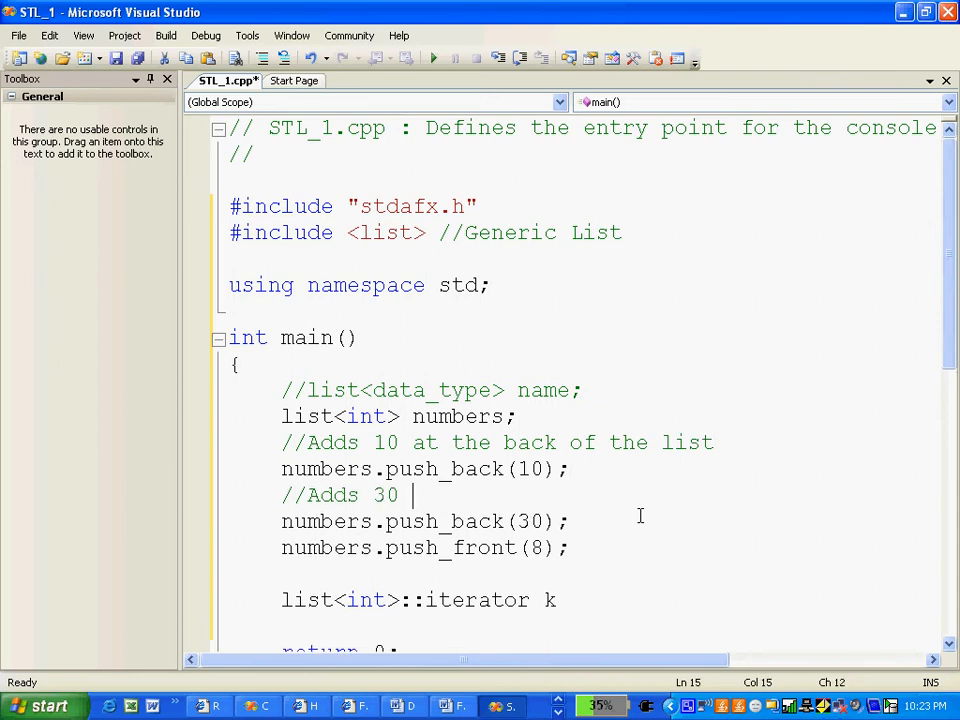
text(after 10)
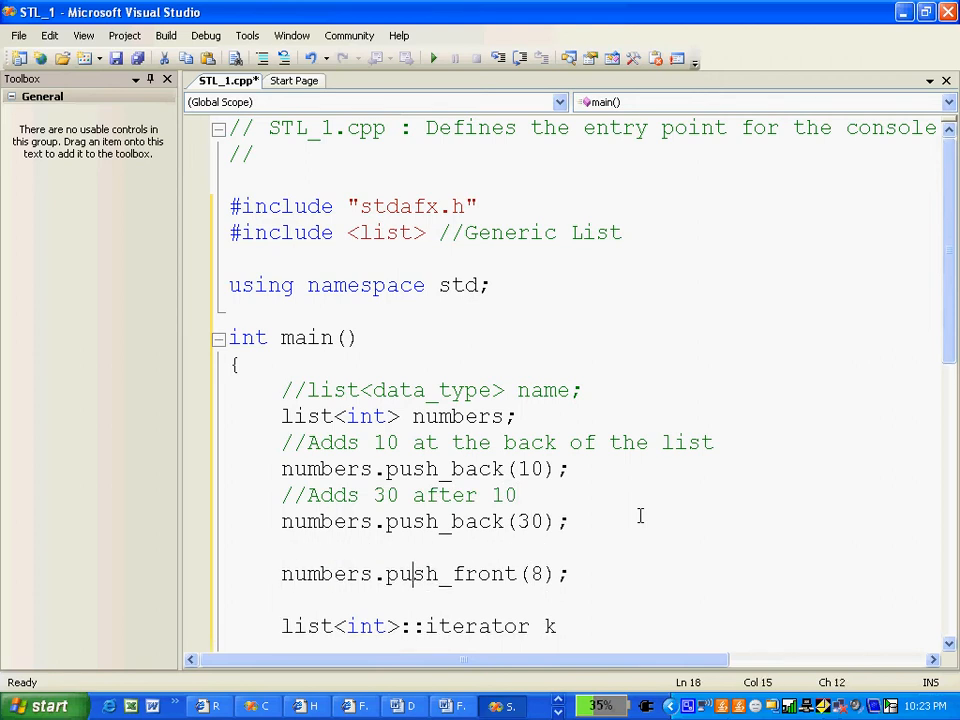
text(//)
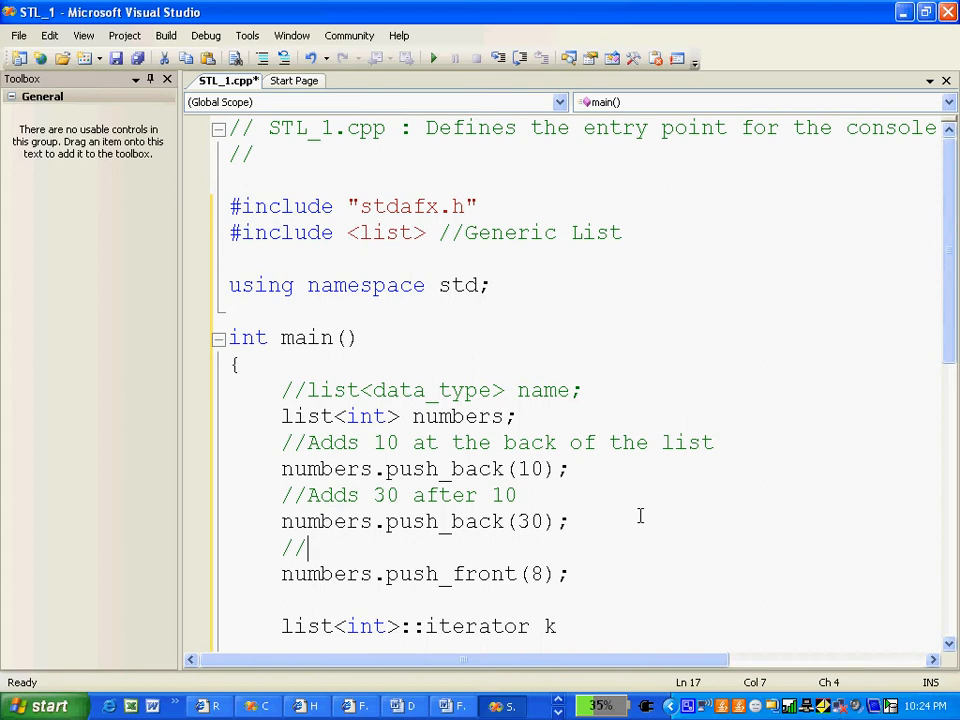
text(Add 8)
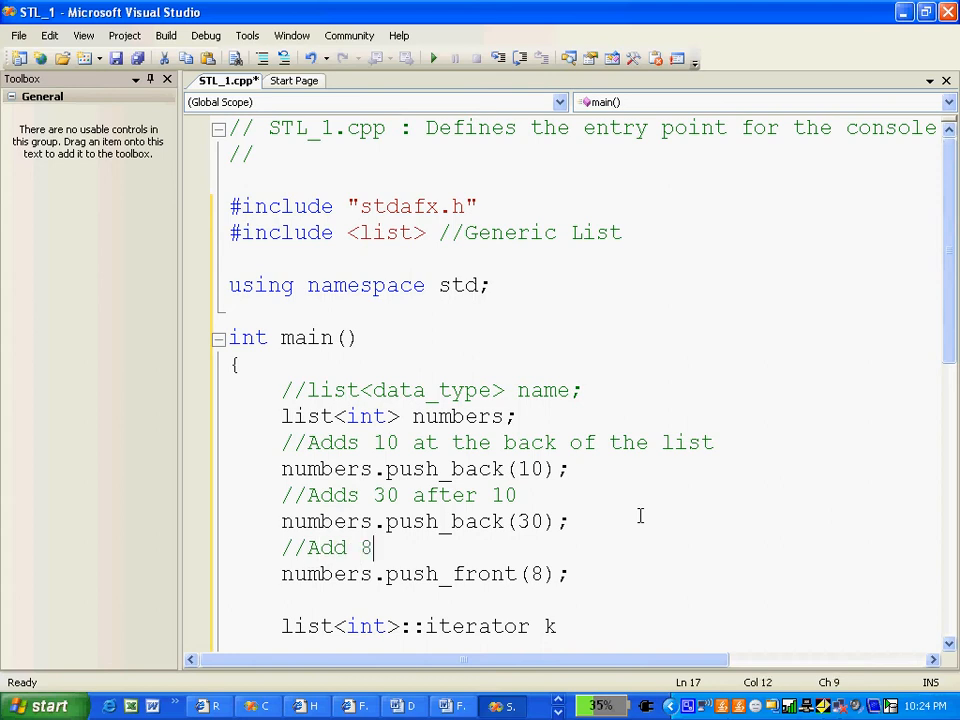
text(at the front)
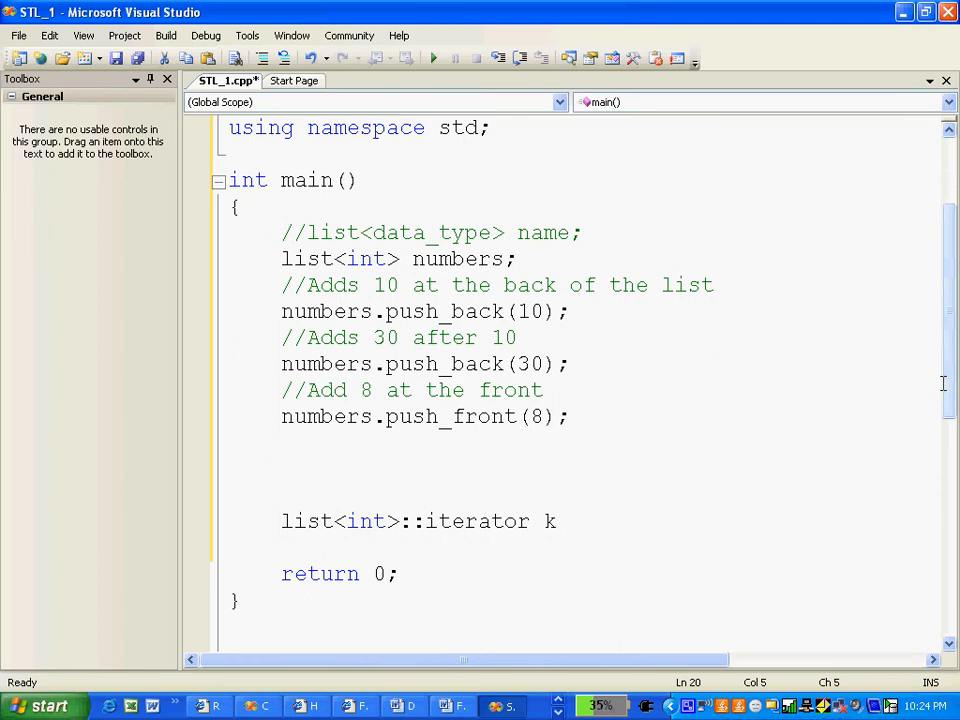
Step: Declare the iterator: list<int>::iterator k = numbers.begin();
text(list)
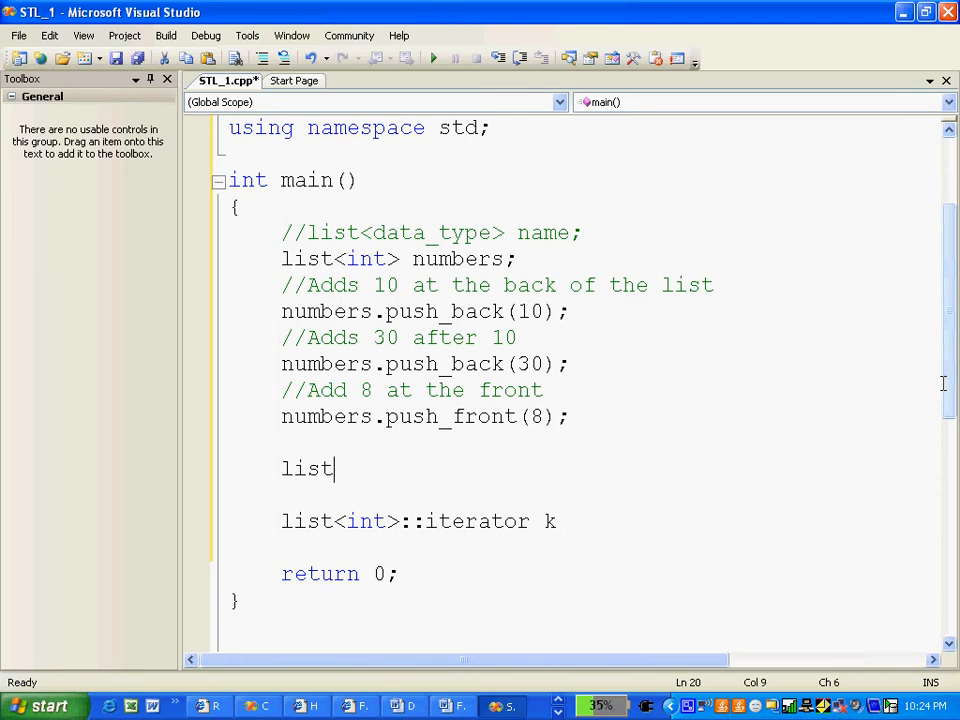
text(<int>)
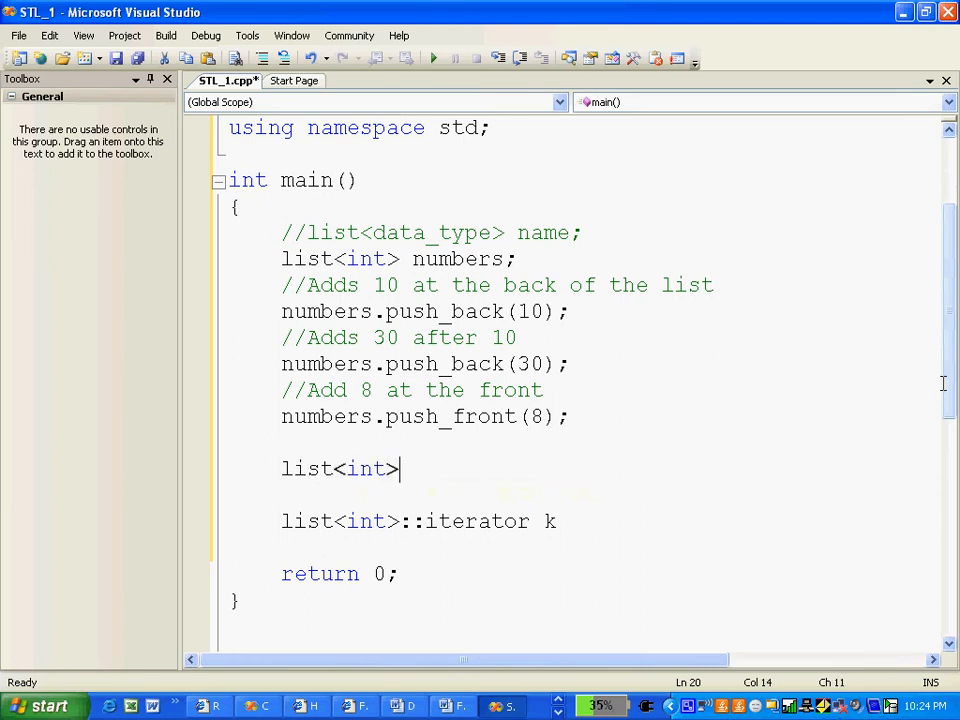
text(::)
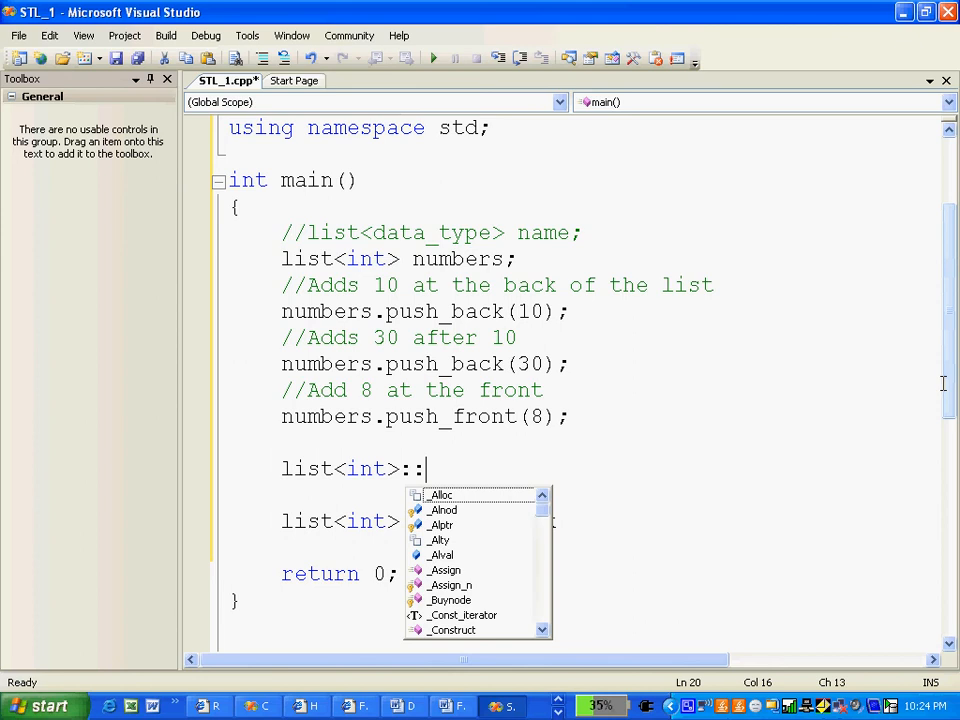
text(iterator l)
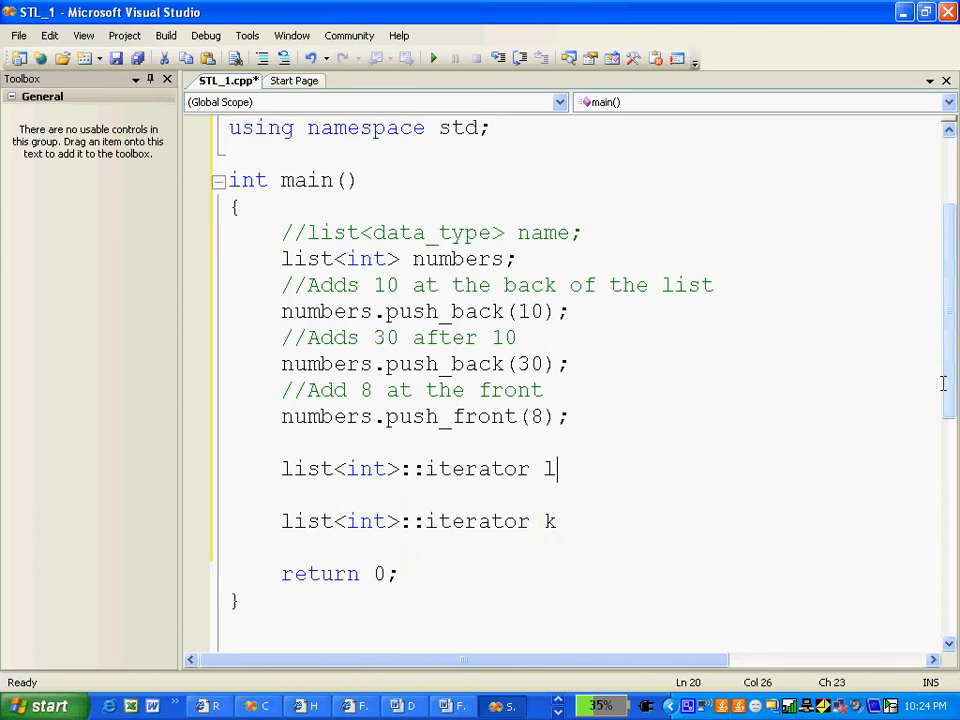
text(k =)
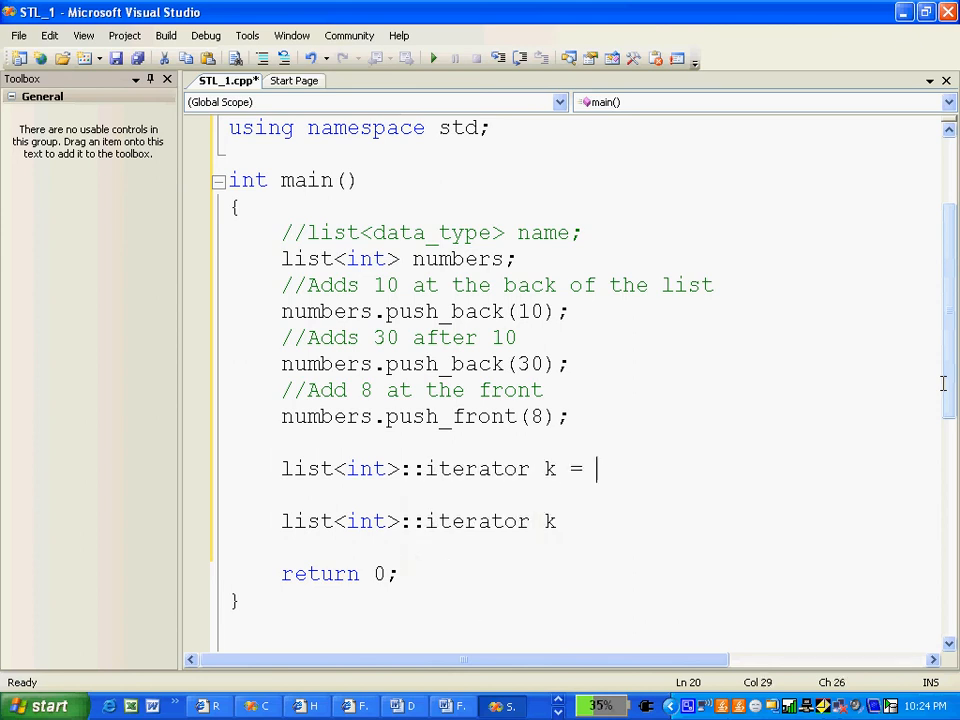
text(num)
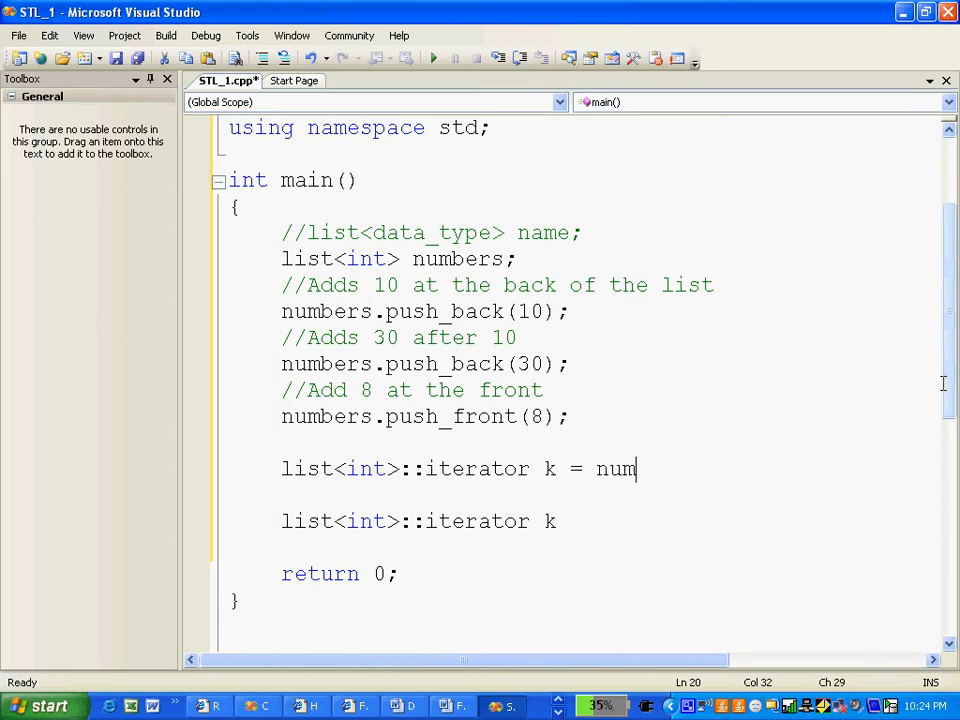
text(bers.)
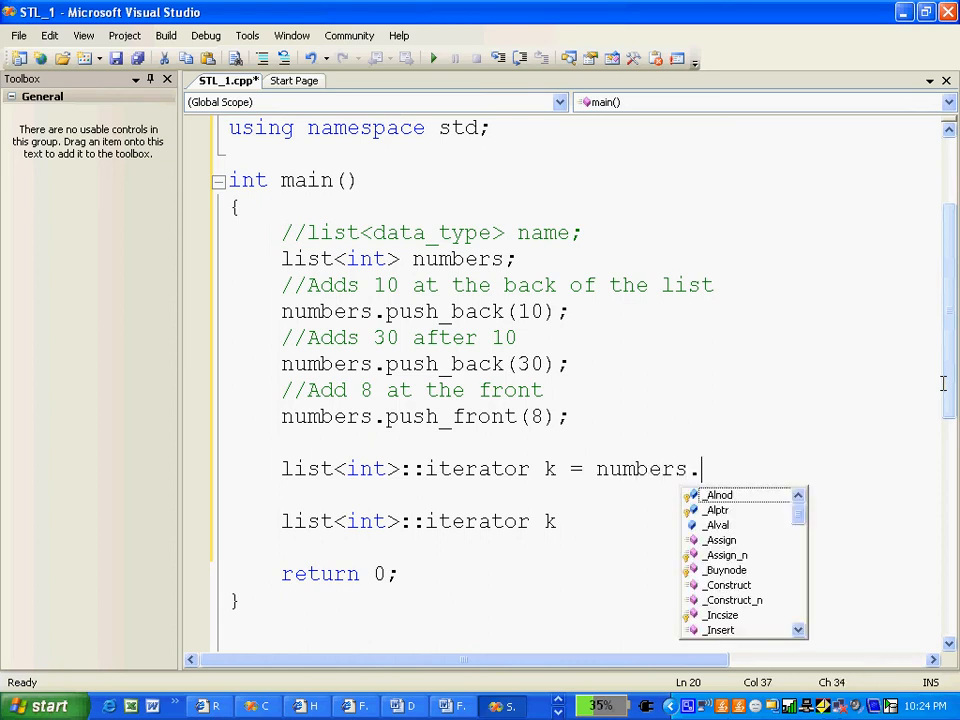
text(begin)
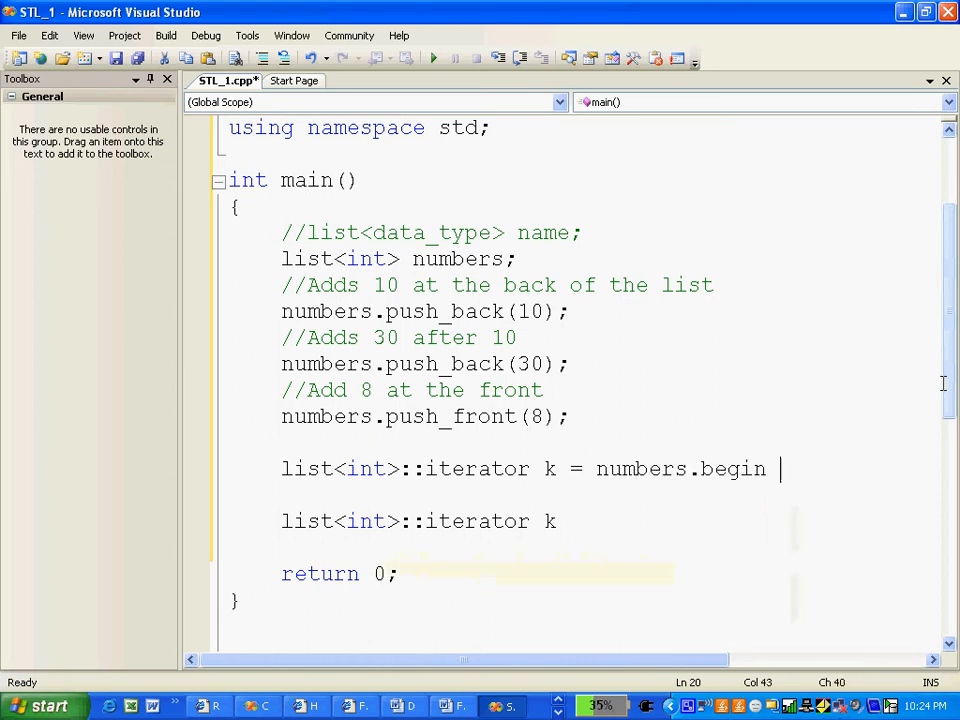
text(();)
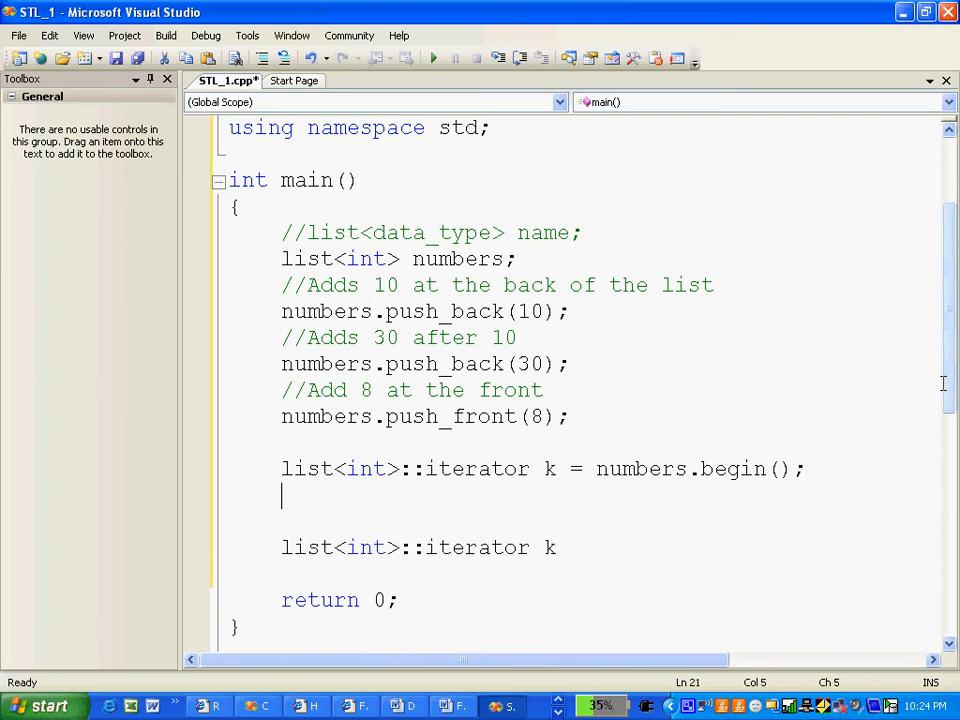
Step: Write the loop header for(; k != numbers.end(); k++)
text(for(;)
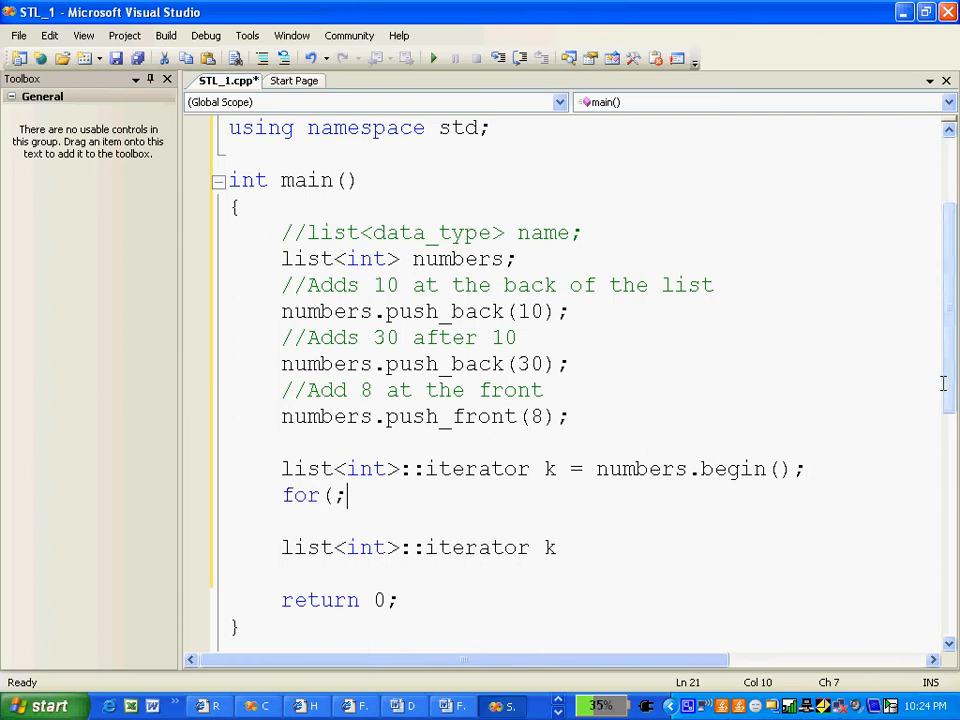
text(k)
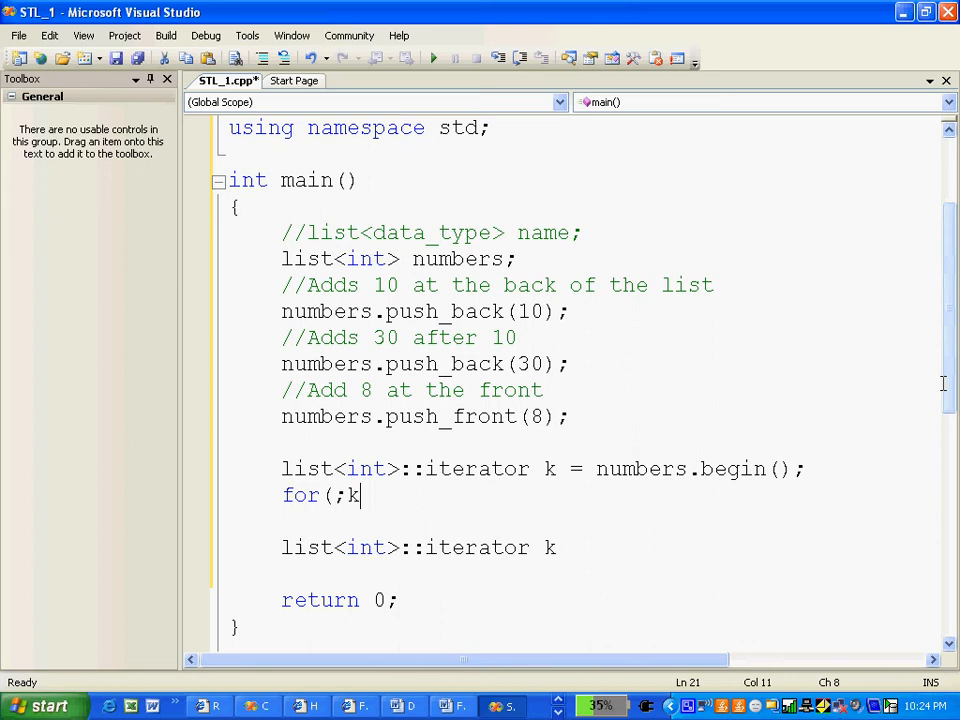
text(!=en)
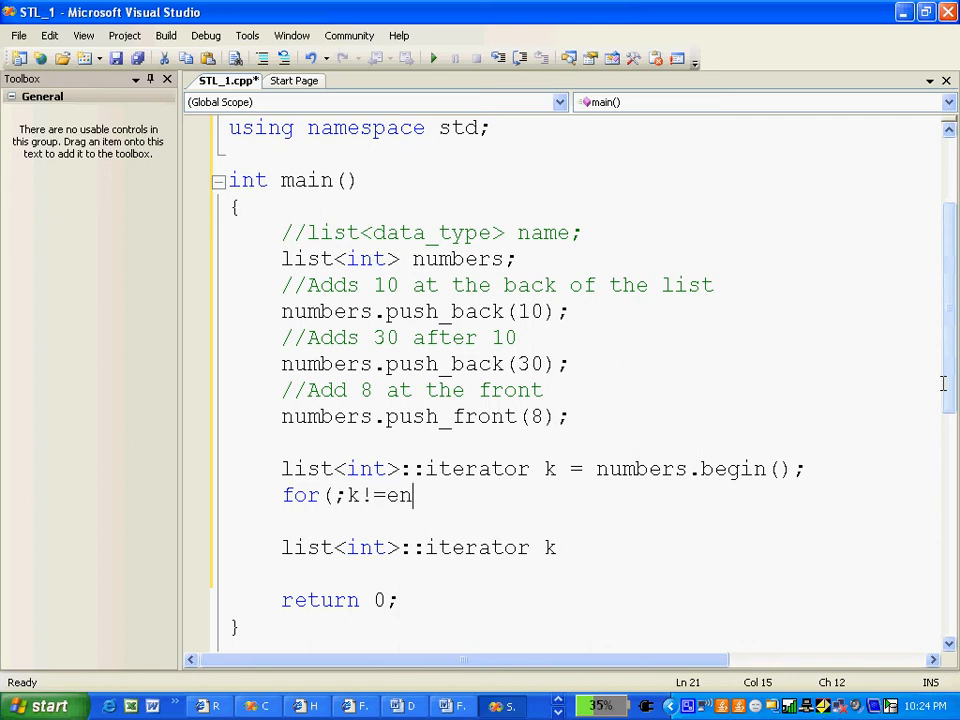
text(list.)
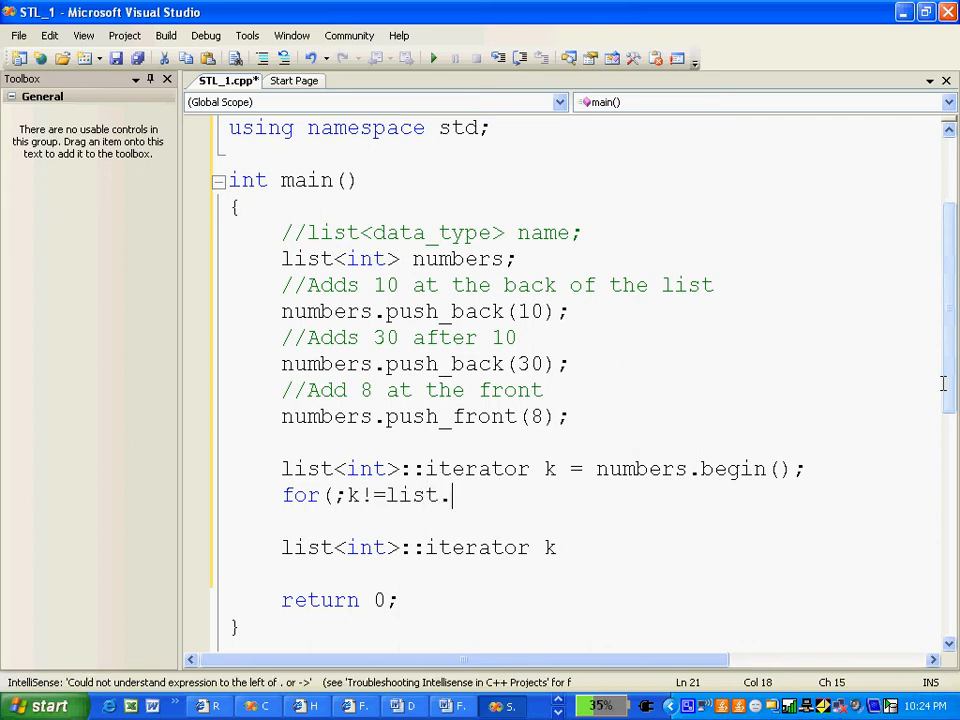
key(Backspace)
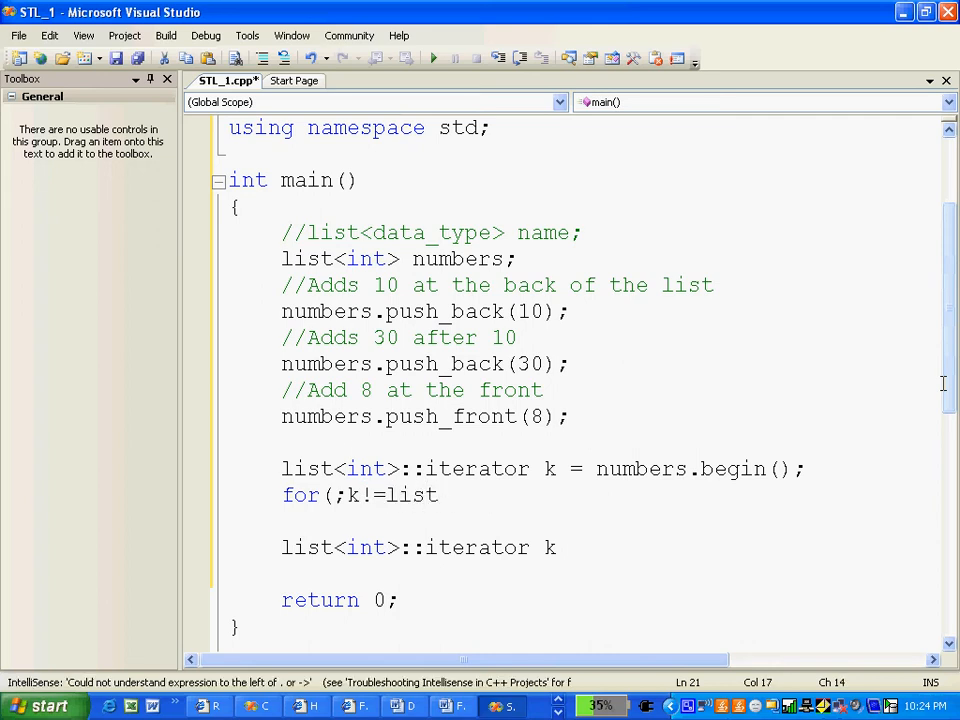
text(numbers.e)
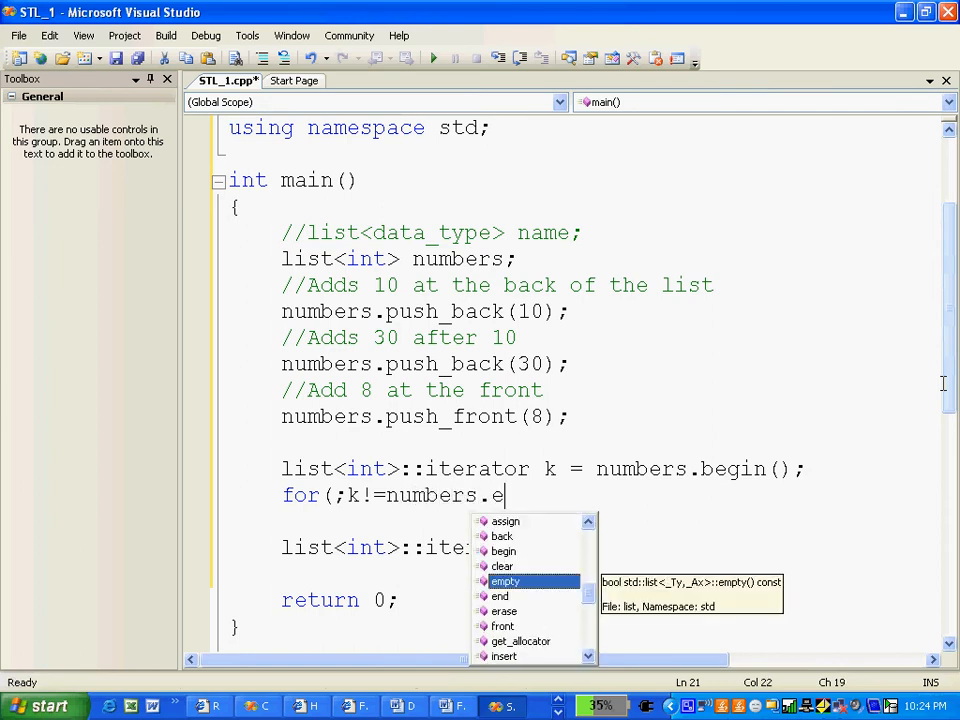
text(nd()
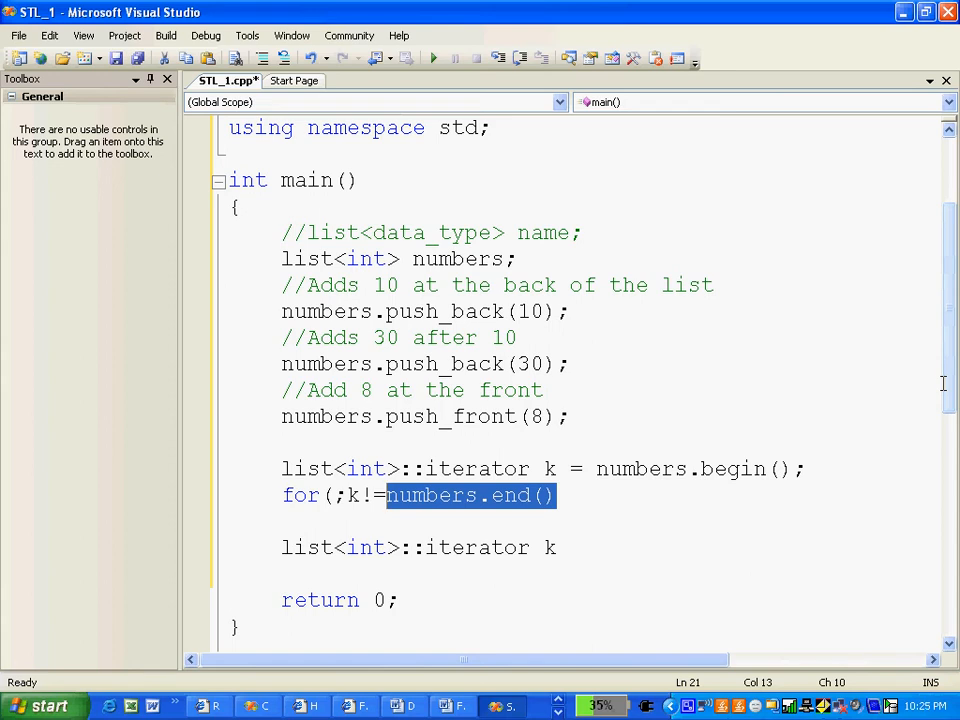
click(556, 496)
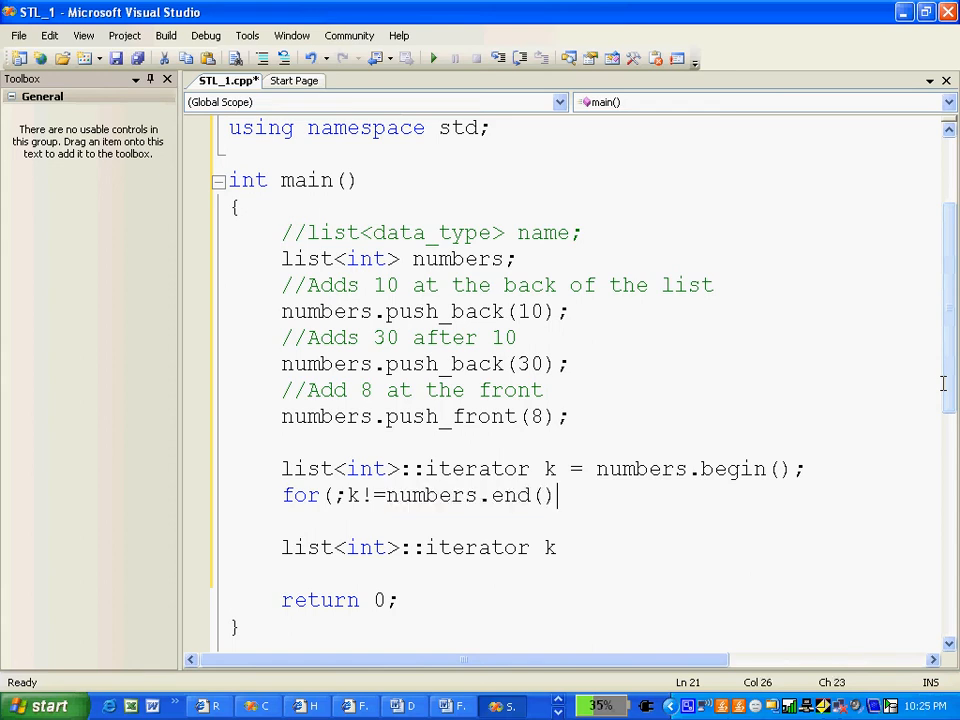
text(;)
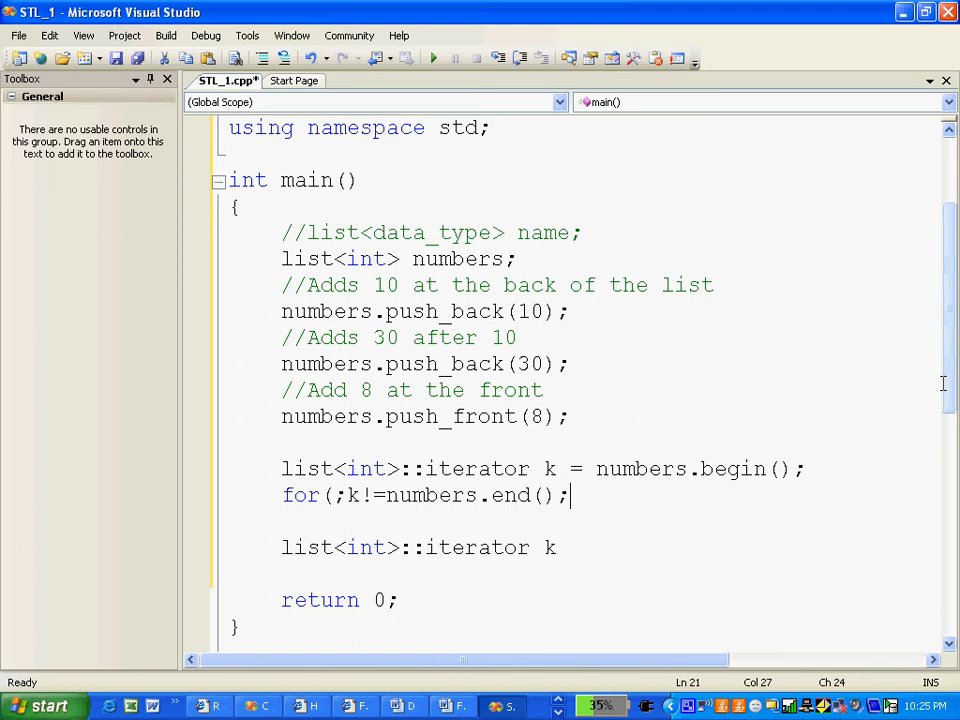
text(k++))
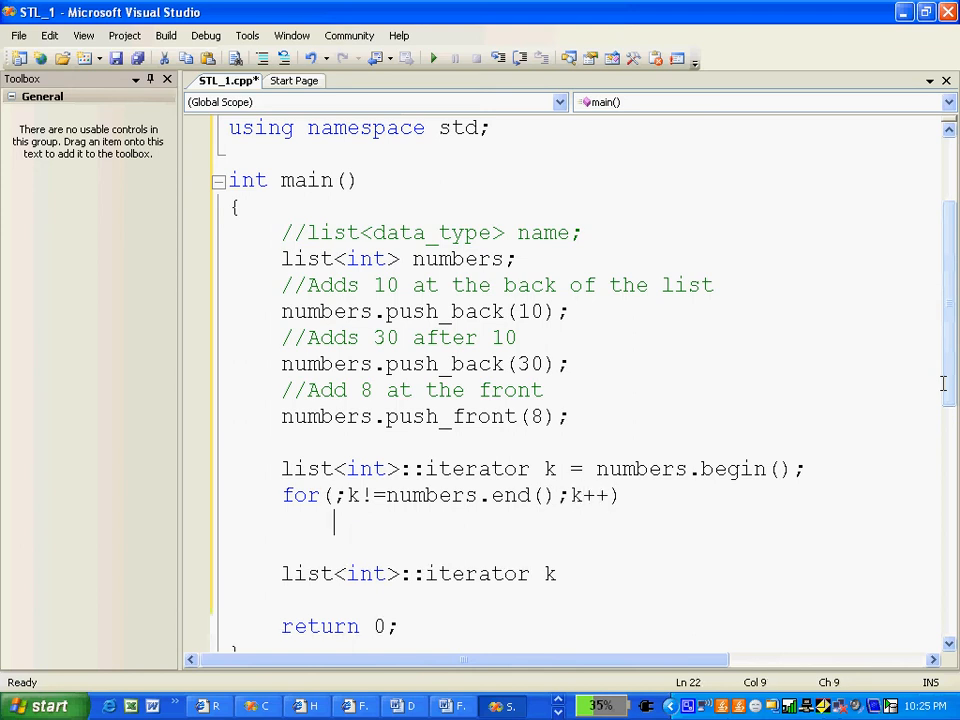
Step: Print each element inside the loop with cout<<*k
text(cout<<)
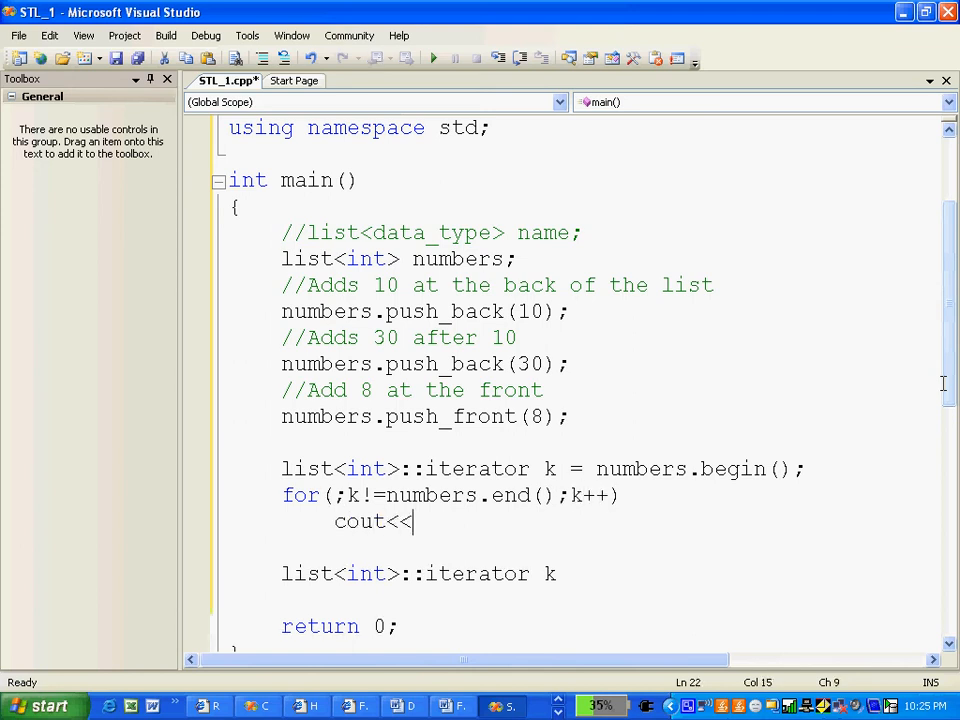
text(*k<<endl;)
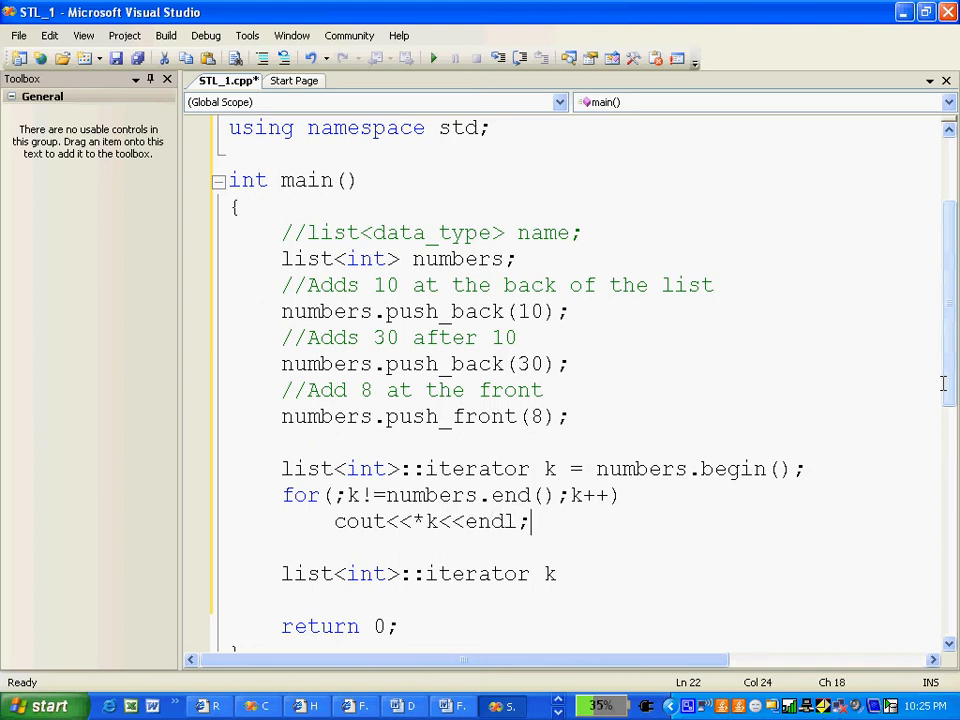
click(282, 600)
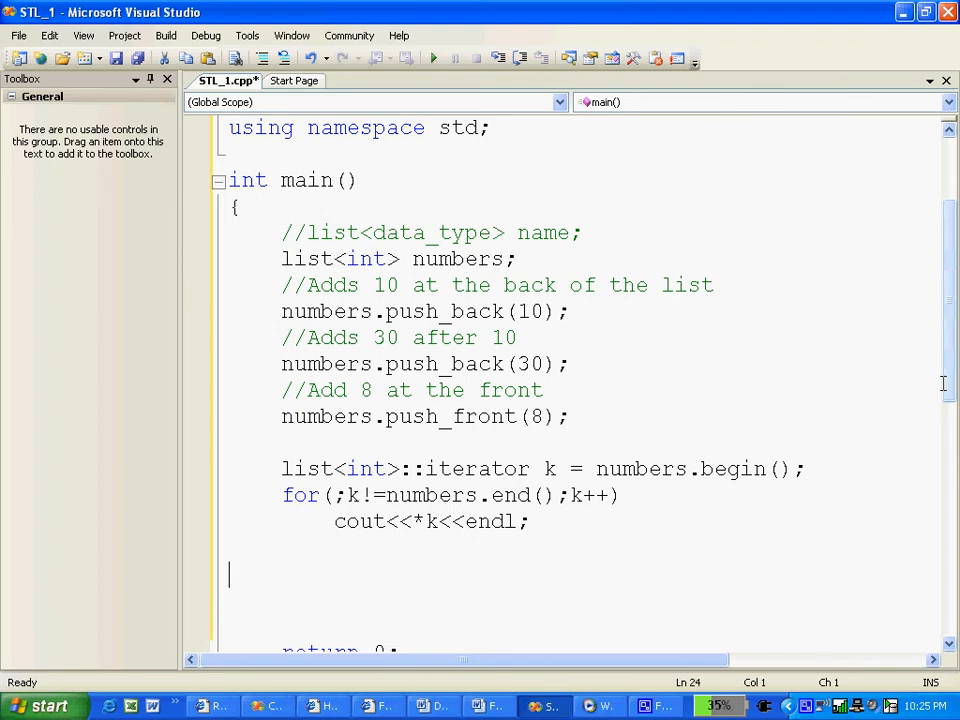
Step: Add a getch() pause before return 0 and #include <conio.h> at the top
text(getc)
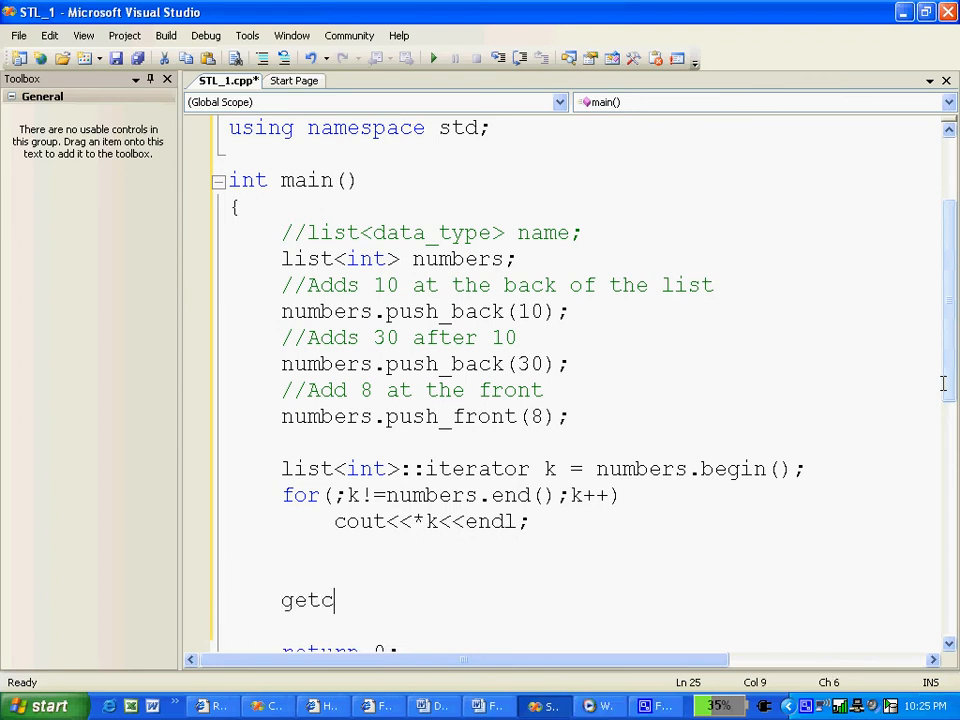
text(h())
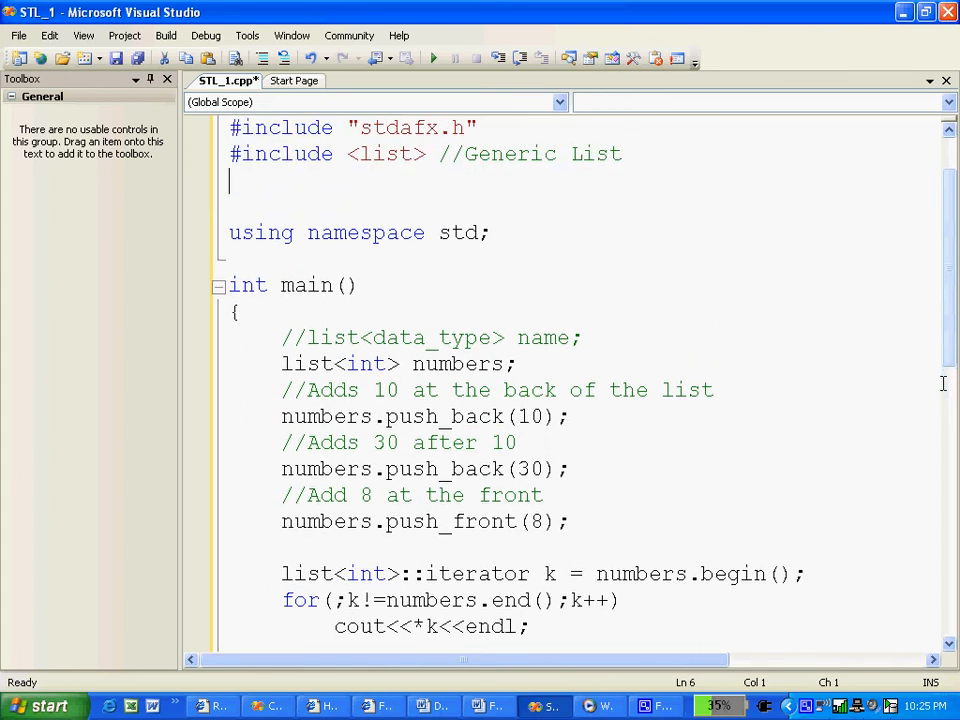
text(#include)
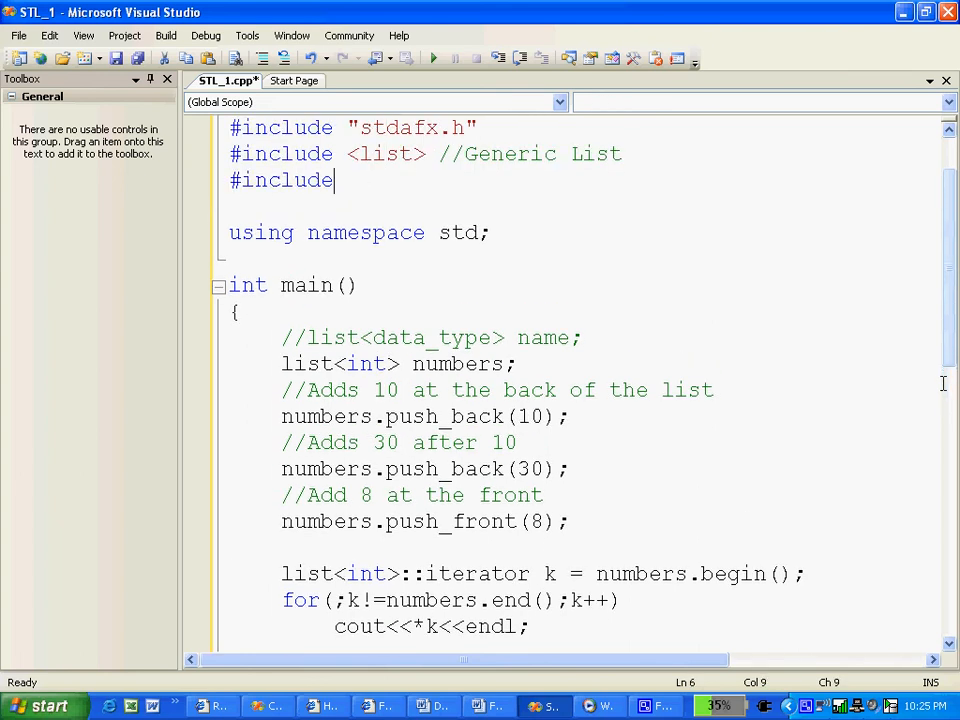
text(<conio)
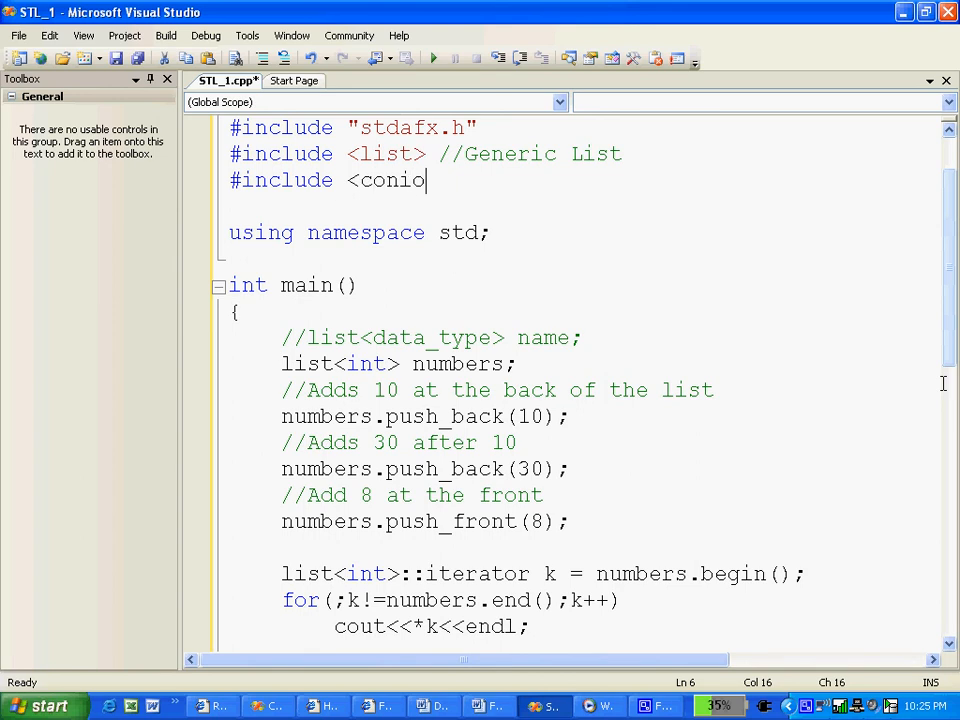
text(.h>)
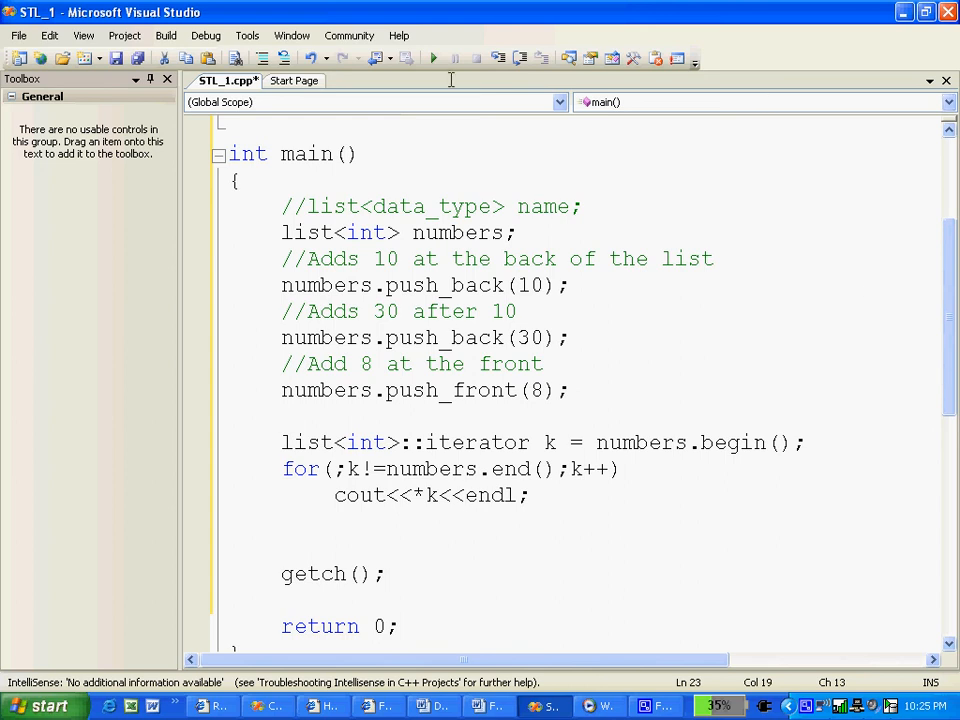
mouse_move(432, 58)
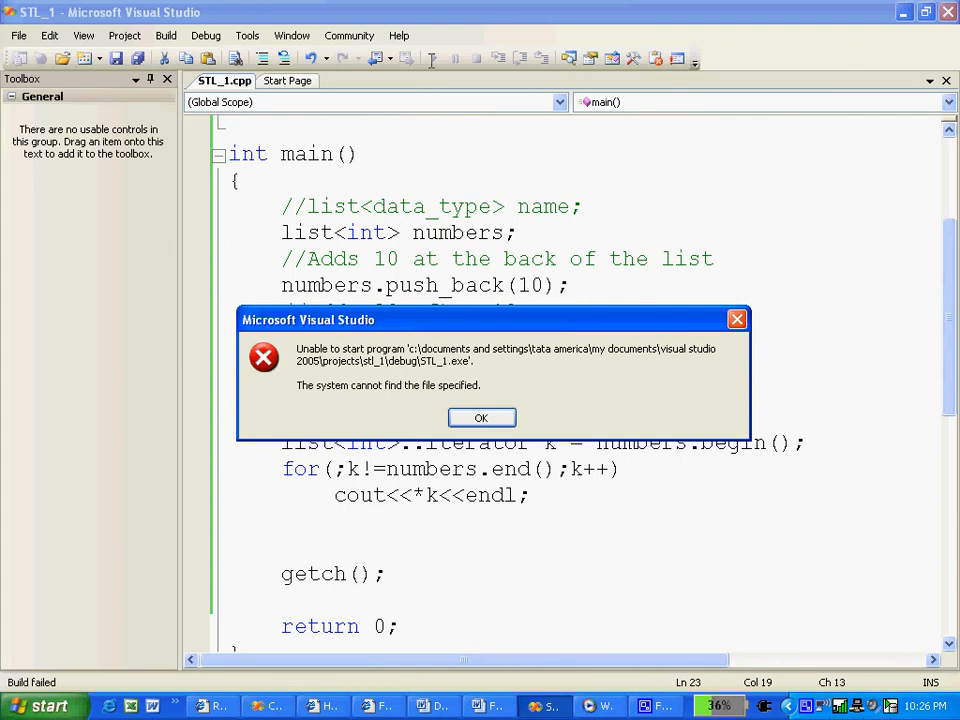
Step: Dismiss the launch-failure message and close the Error List of undeclared cout/endl errors
click(482, 418)
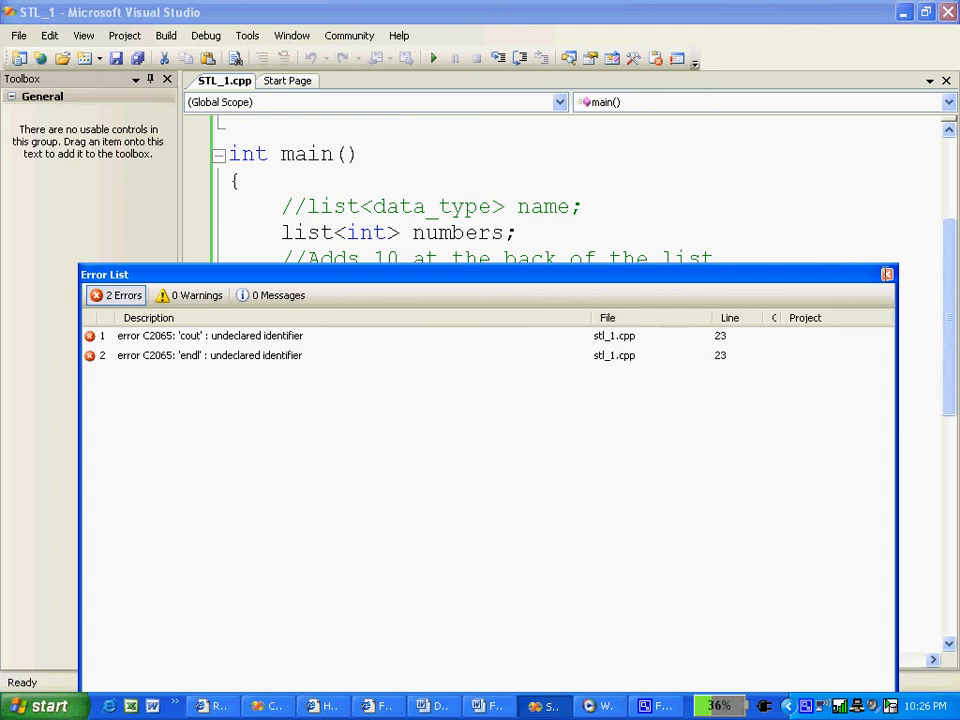
click(886, 272)
text(#)
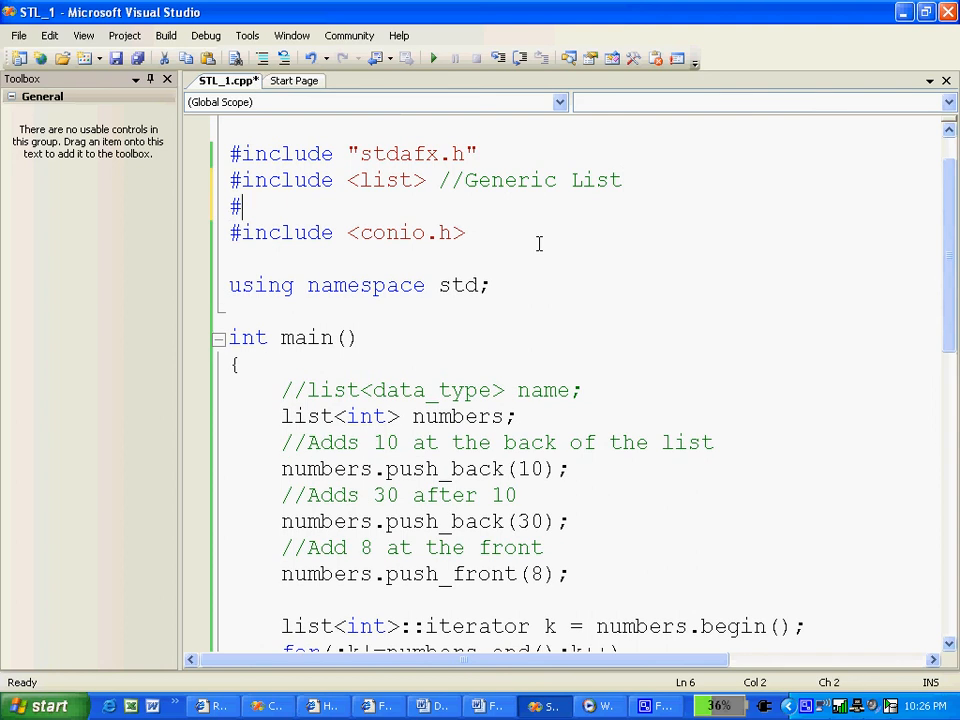
Step: Add #include <iostream> and rebuild the solution, which now succeeds
text(include)
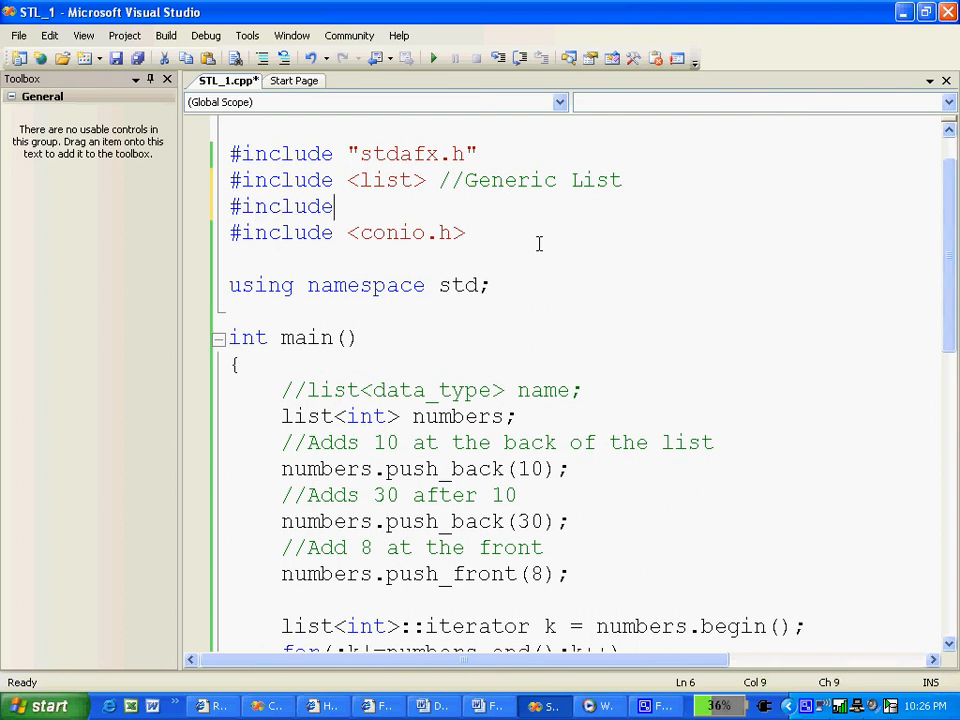
text(<i)
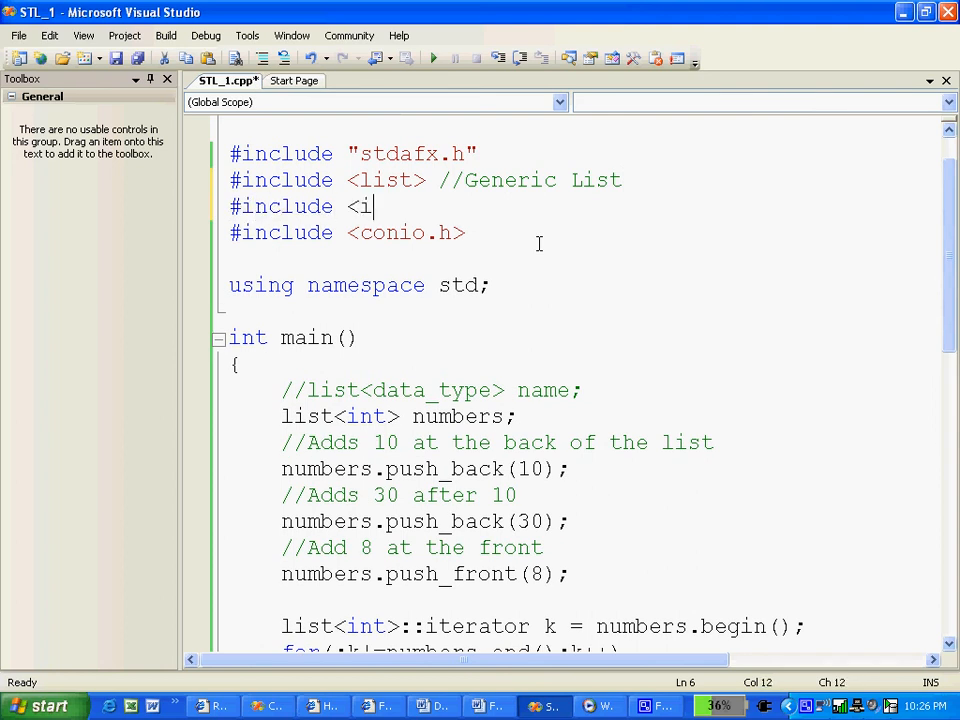
text(ostream>)
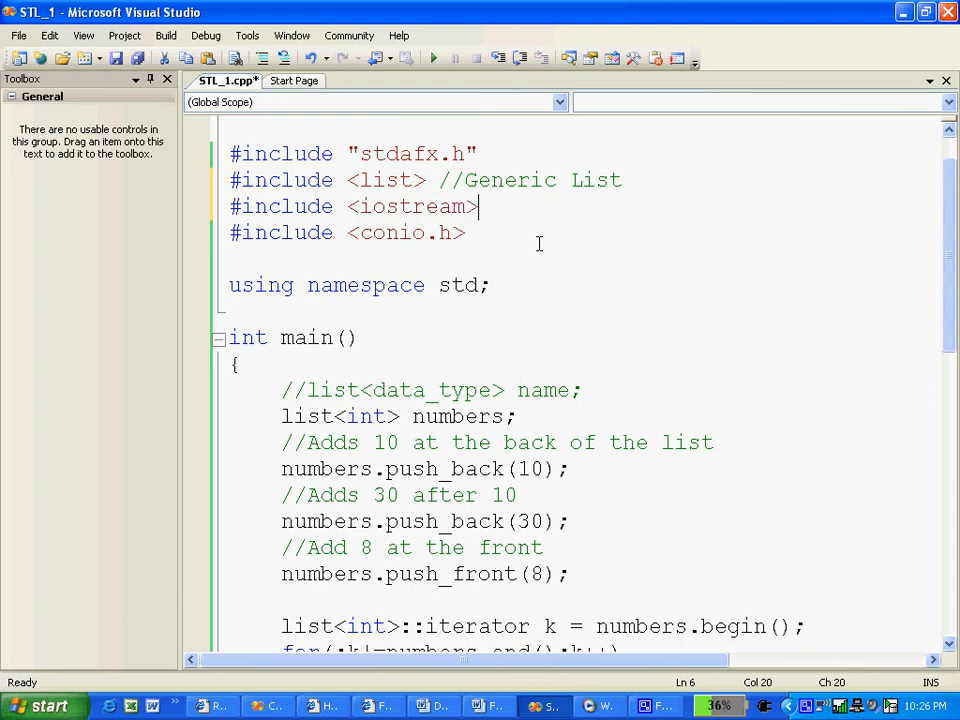
click(166, 36)
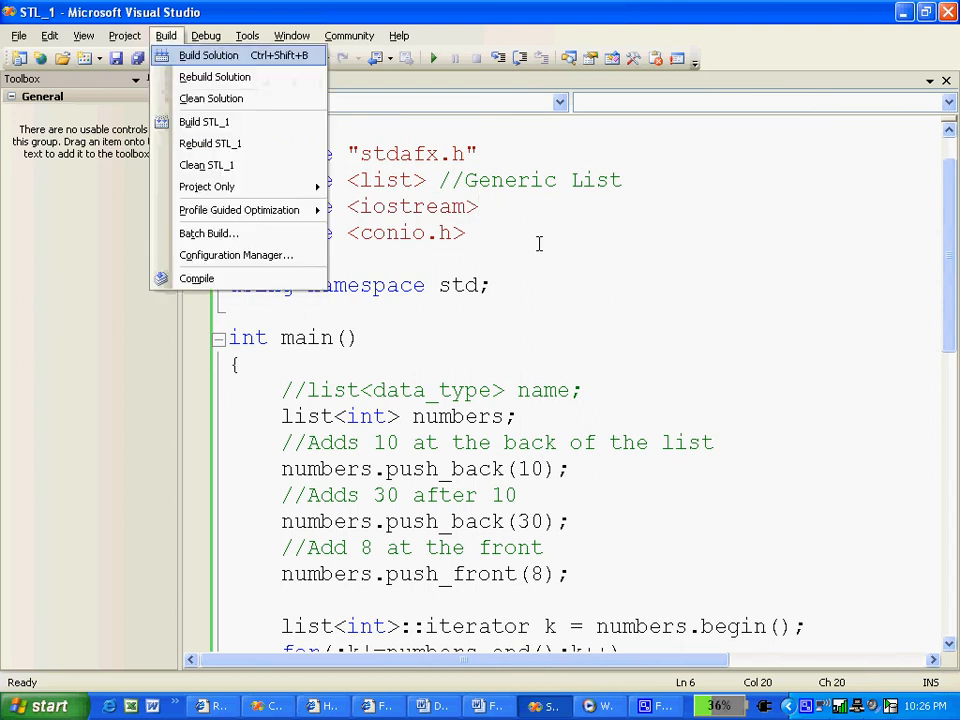
click(208, 56)
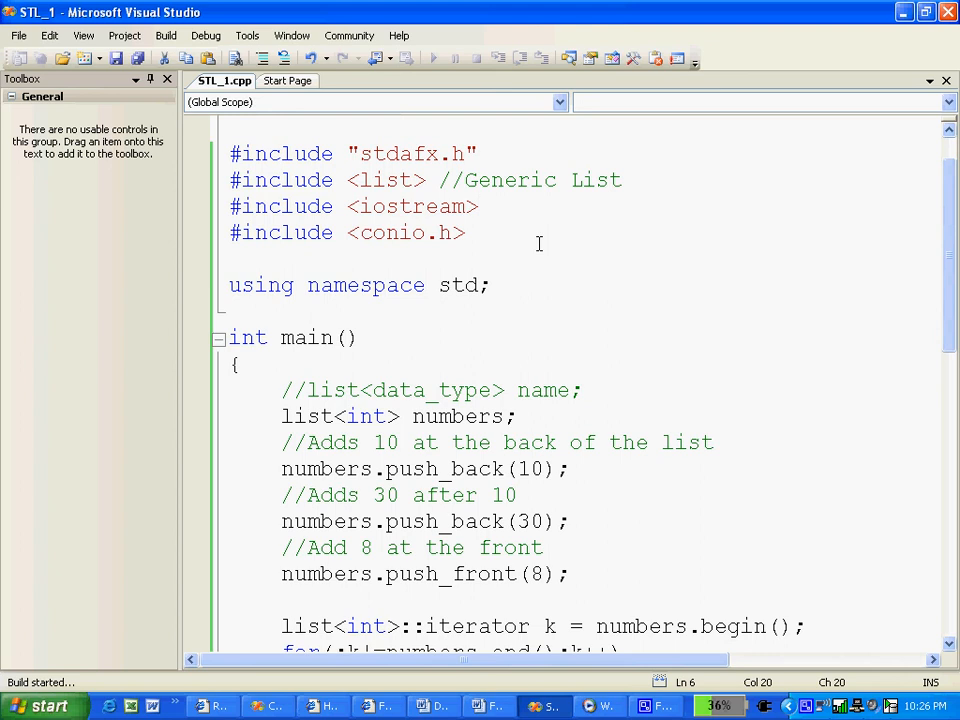
click(478, 206)
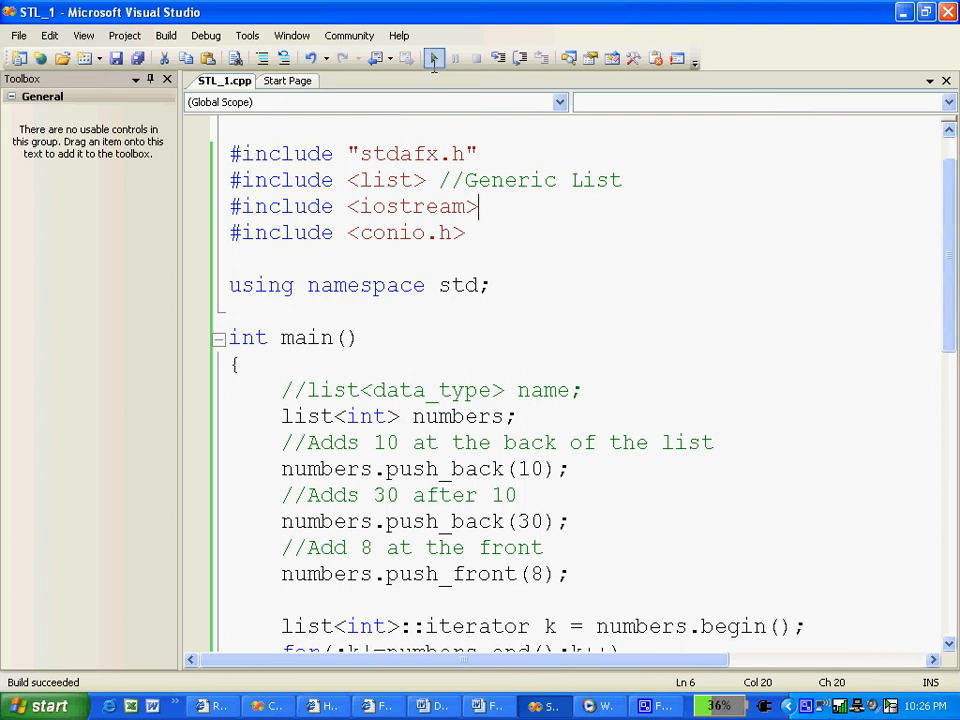
Step: Start the program under the debugger so its console window opens
click(432, 56)
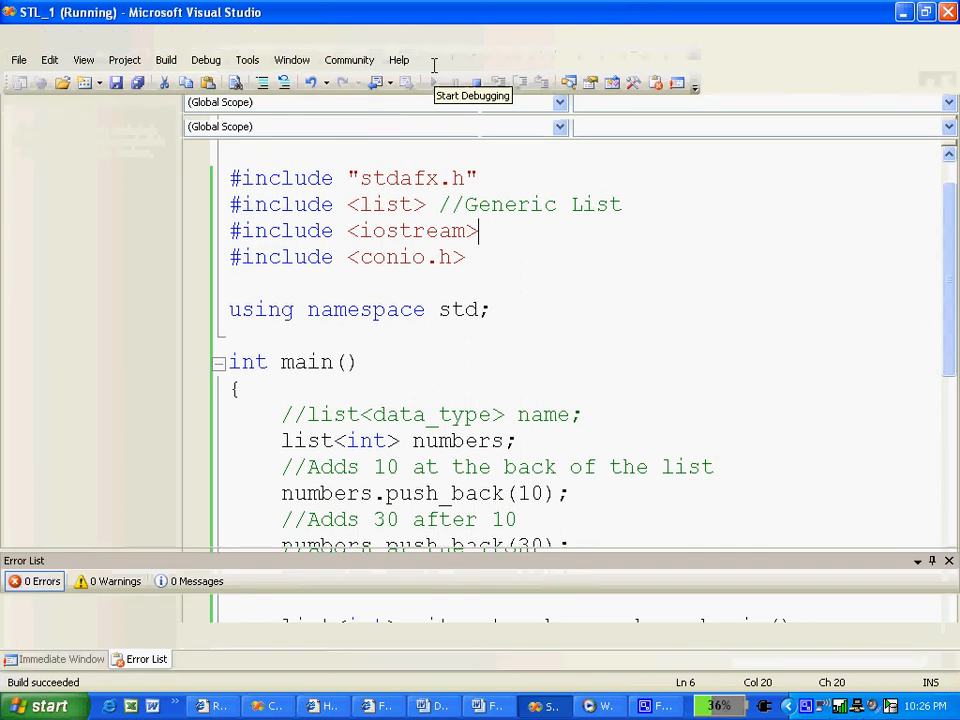
click(470, 84)
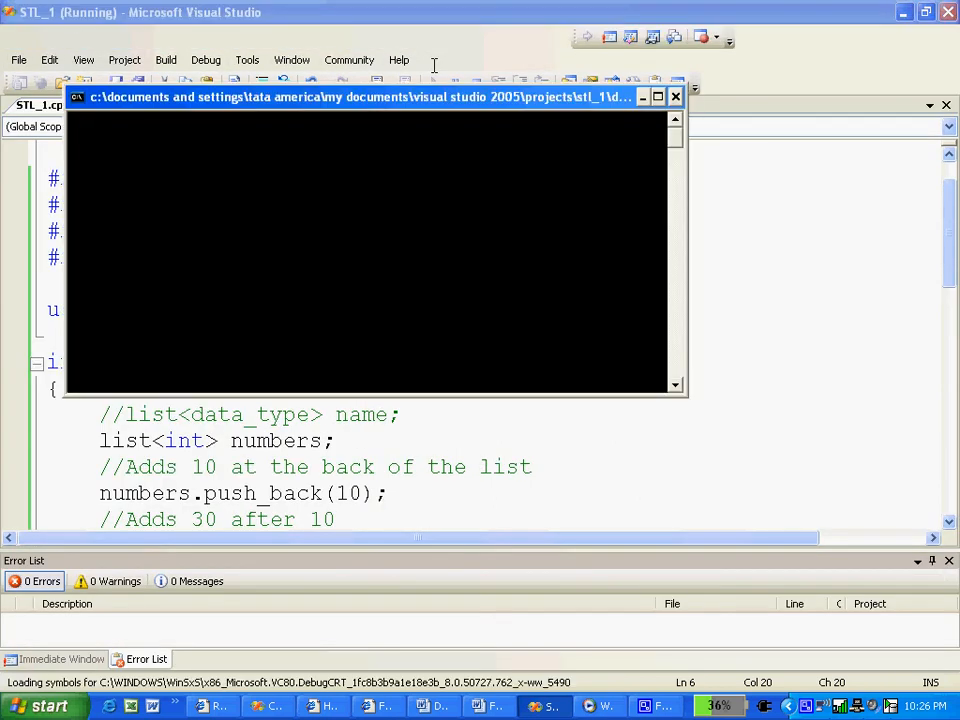